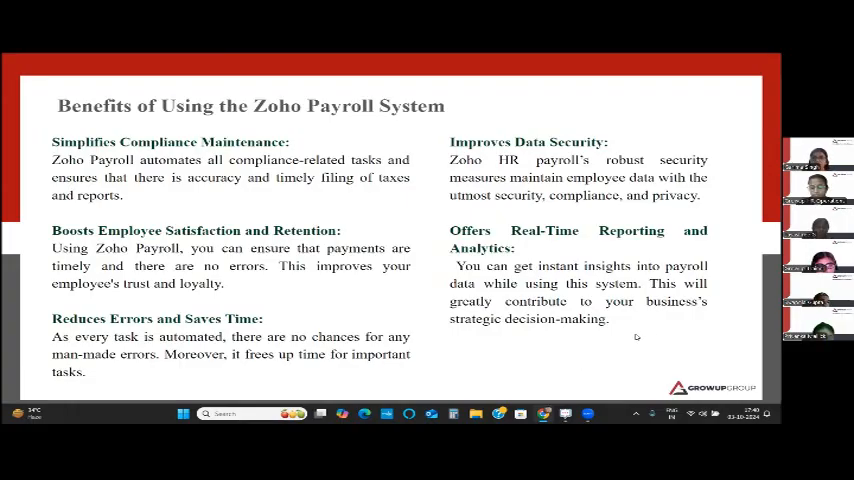
mouse_move(659, 328)
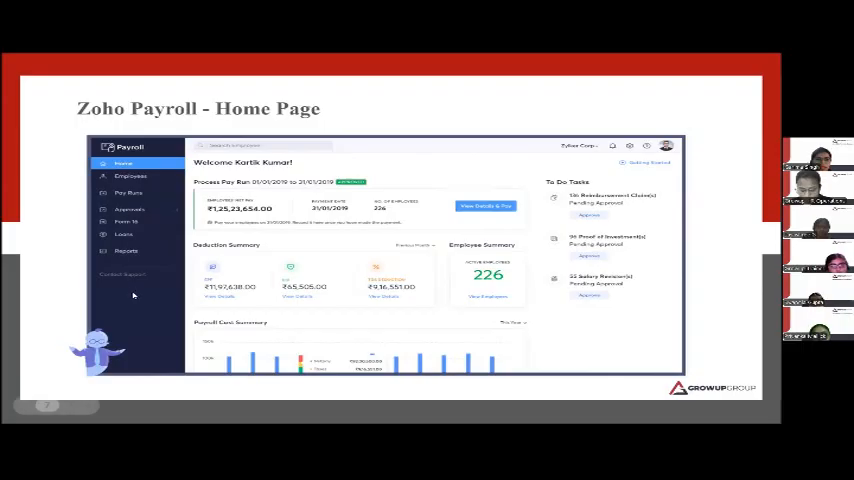
mouse_move(147, 267)
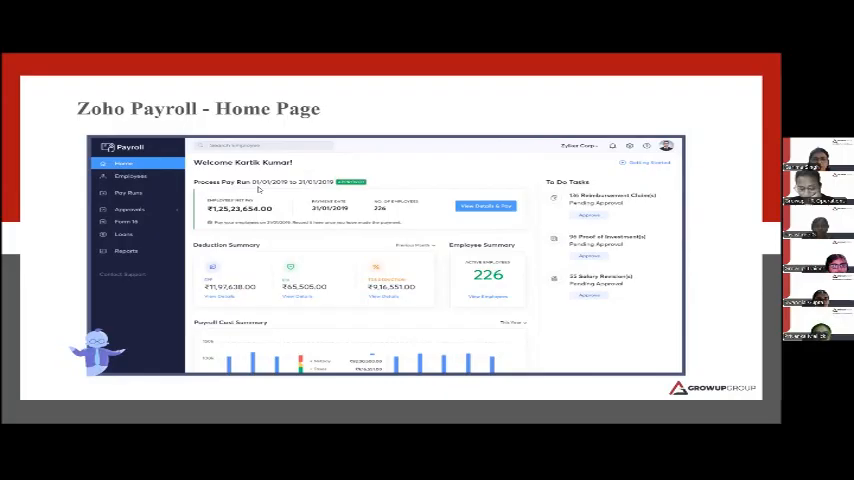
mouse_move(320, 186)
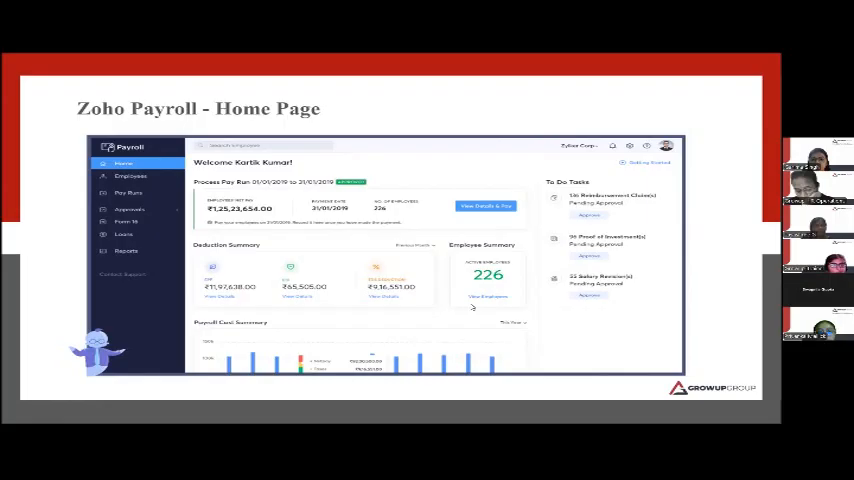
mouse_move(527, 247)
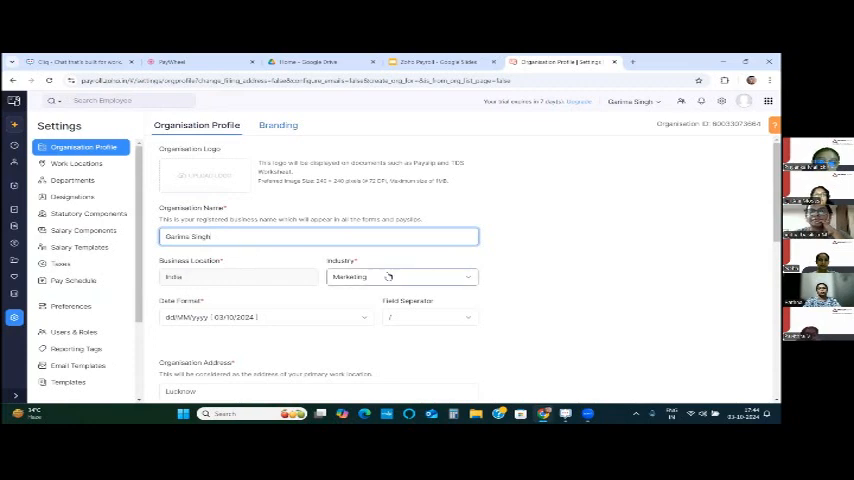
- Scroll past the completed Add Employees and Configure Prior Payroll checklist items, then open Employees
scroll("down", 3)
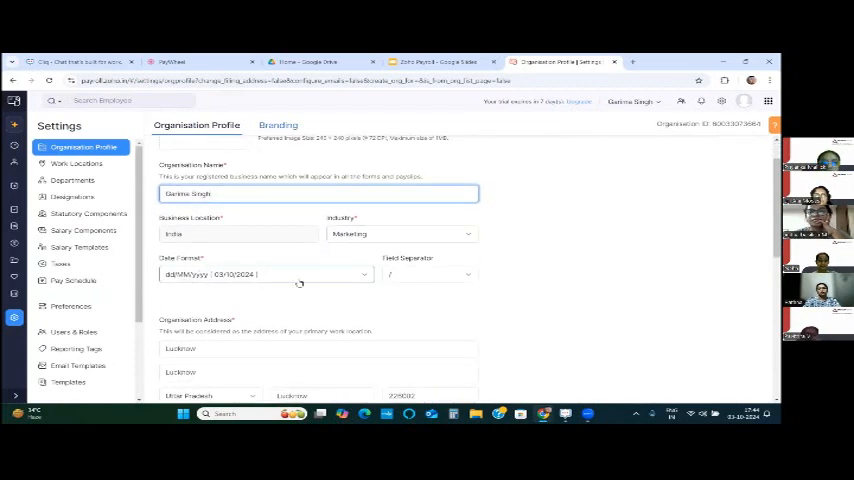
scroll("down", 3)
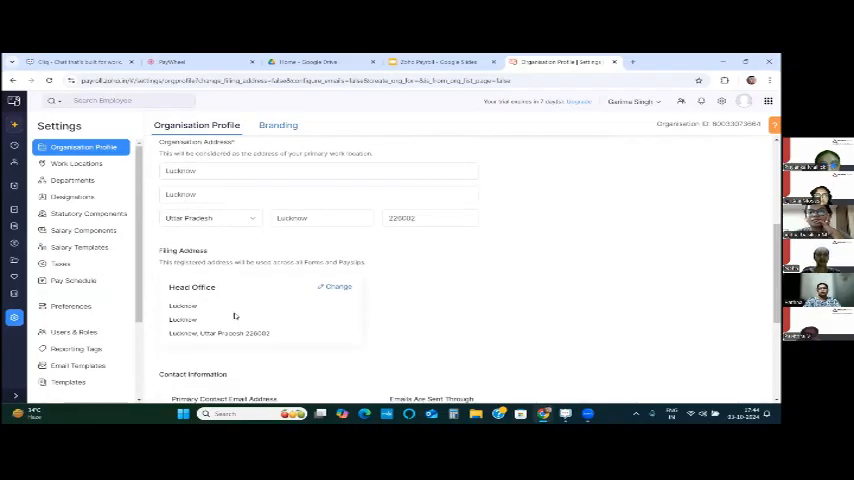
scroll("down", 3)
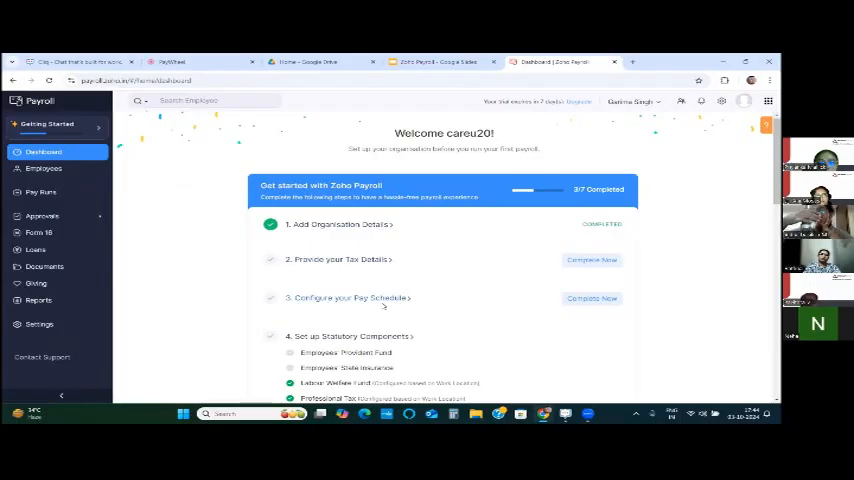
scroll("down", 3)
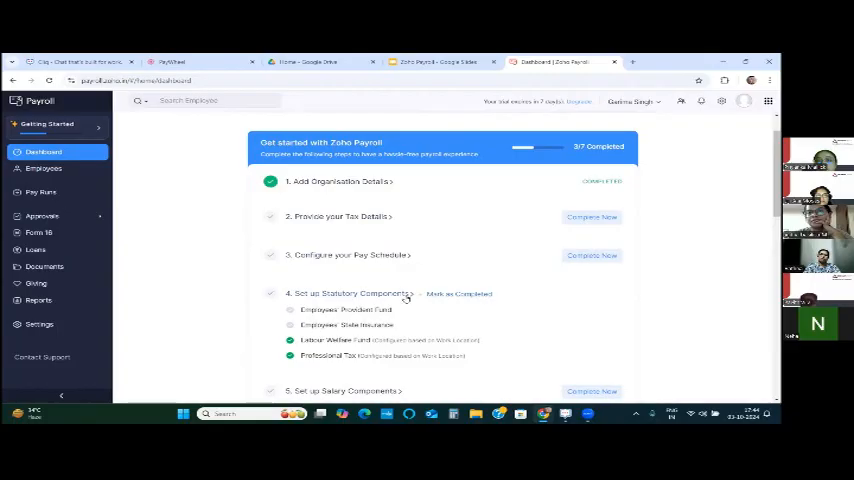
mouse_move(345, 324)
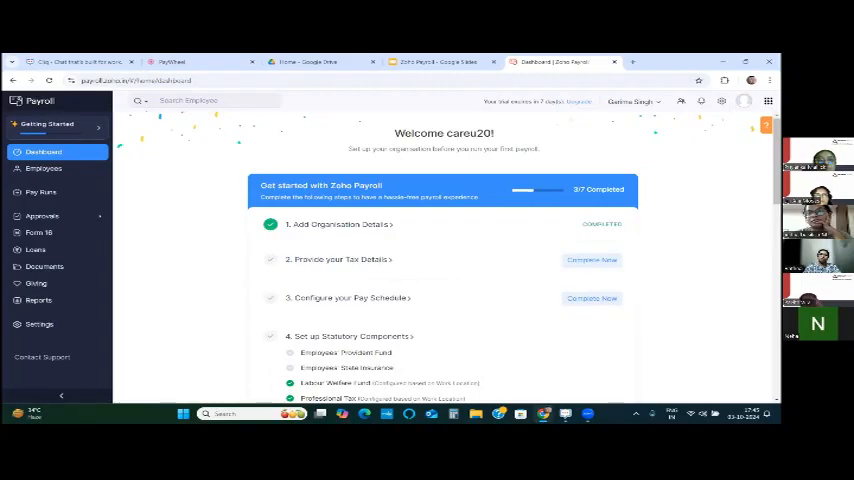
scroll("down", 3)
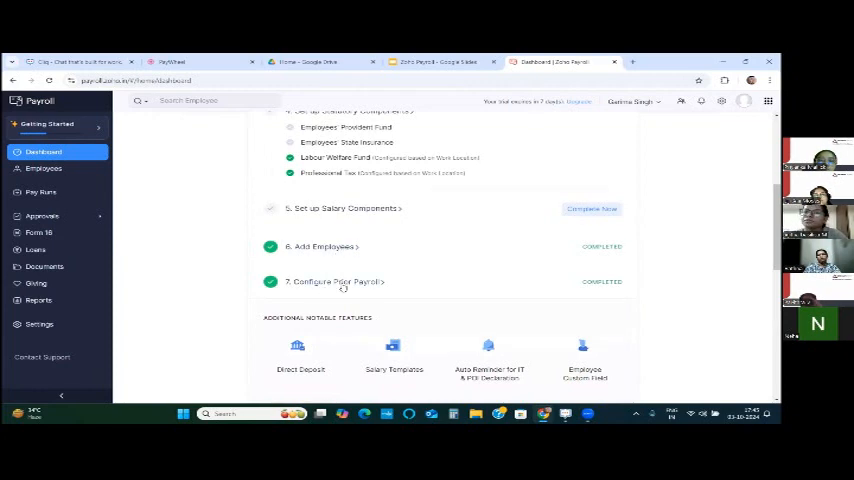
left_click(43, 168)
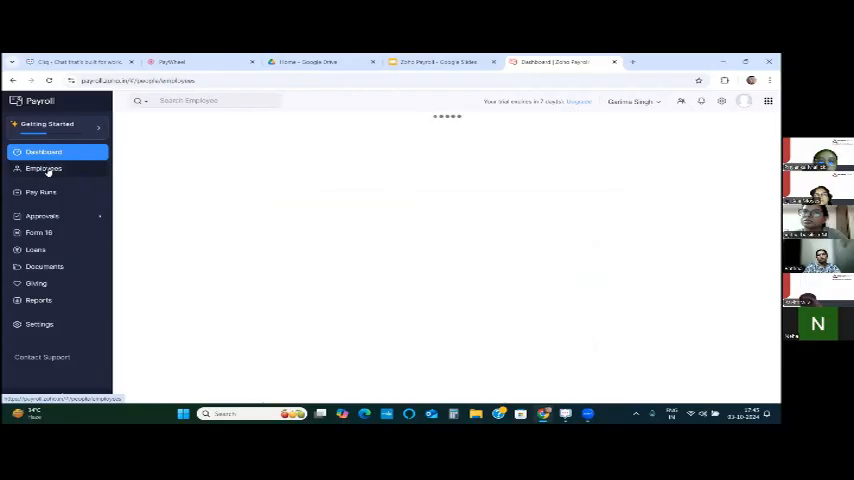
left_click(43, 168)
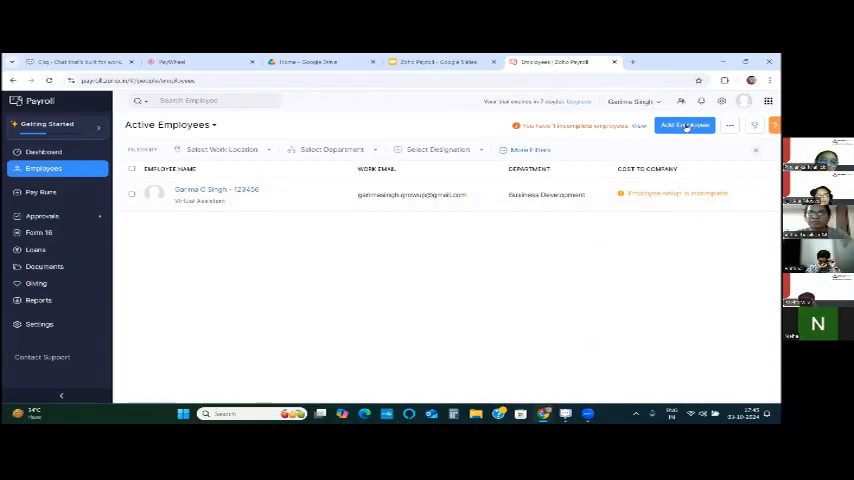
left_click(684, 124)
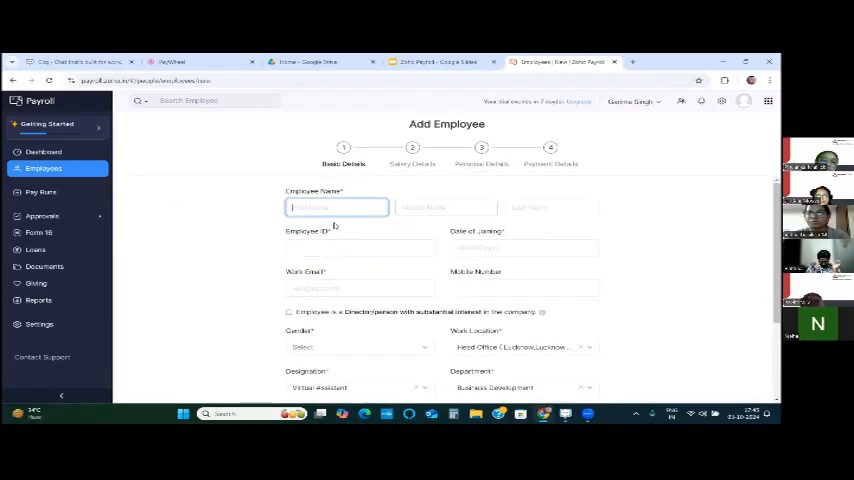
left_click(360, 248)
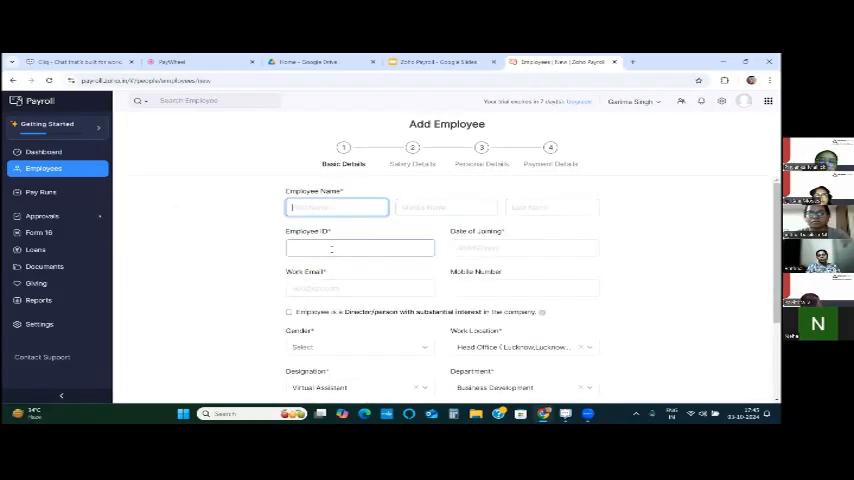
left_click(360, 288)
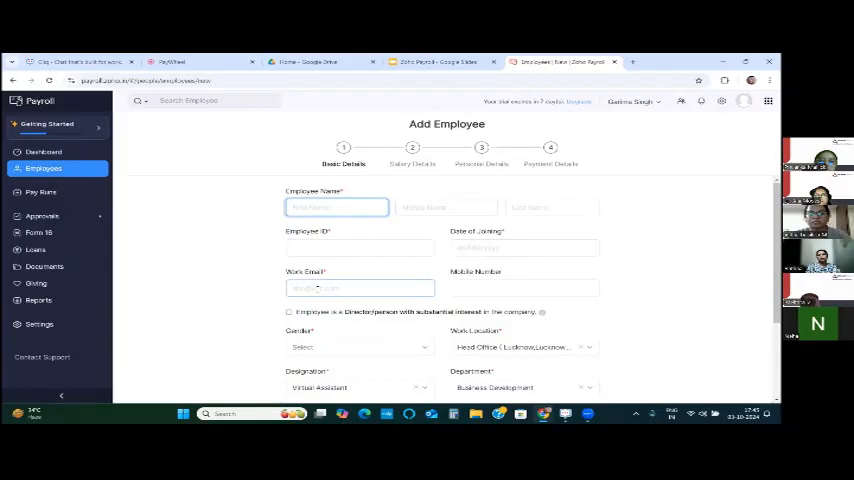
scroll("down", 3)
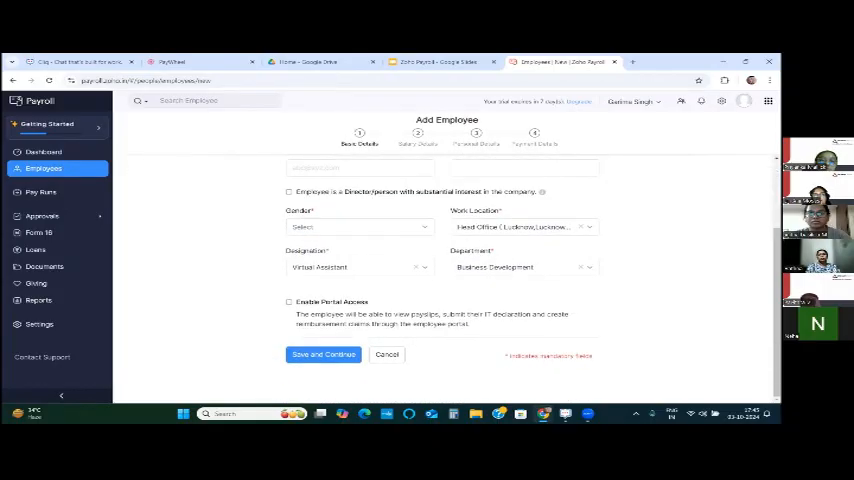
scroll("up", 3)
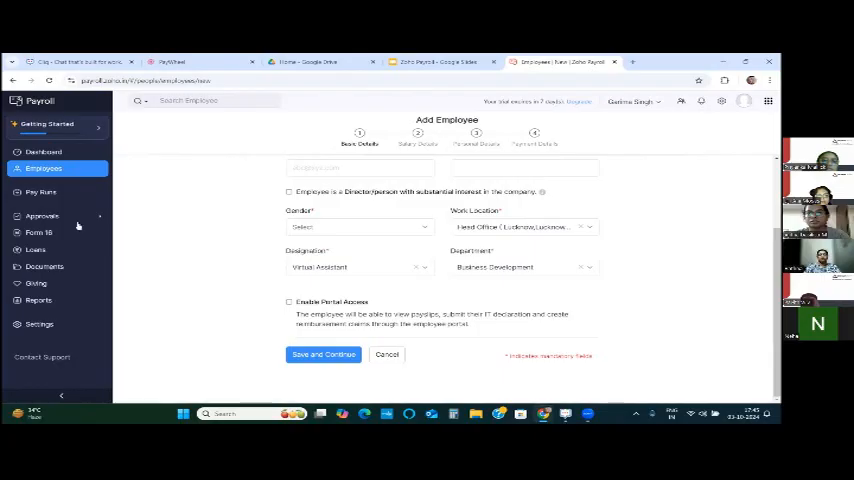
left_click(44, 168)
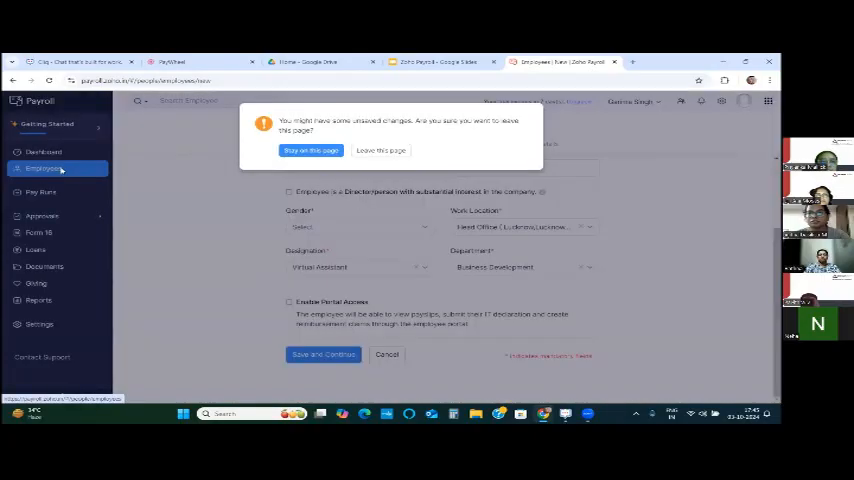
left_click(380, 150)
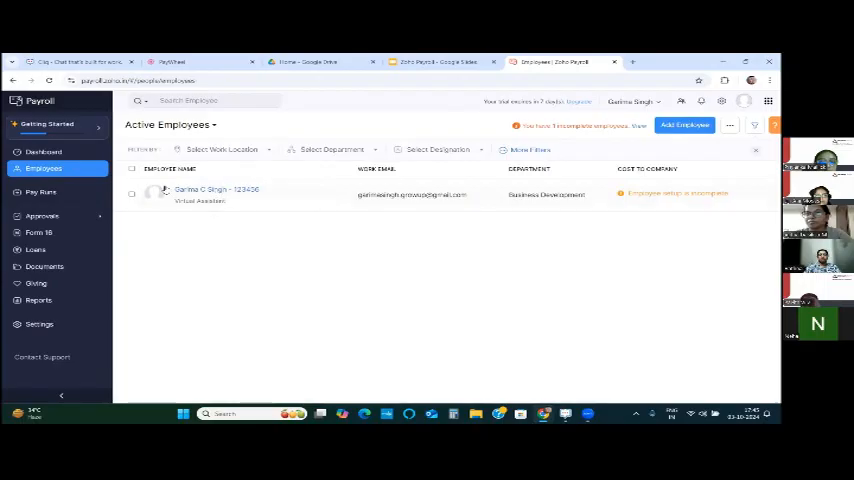
mouse_move(189, 240)
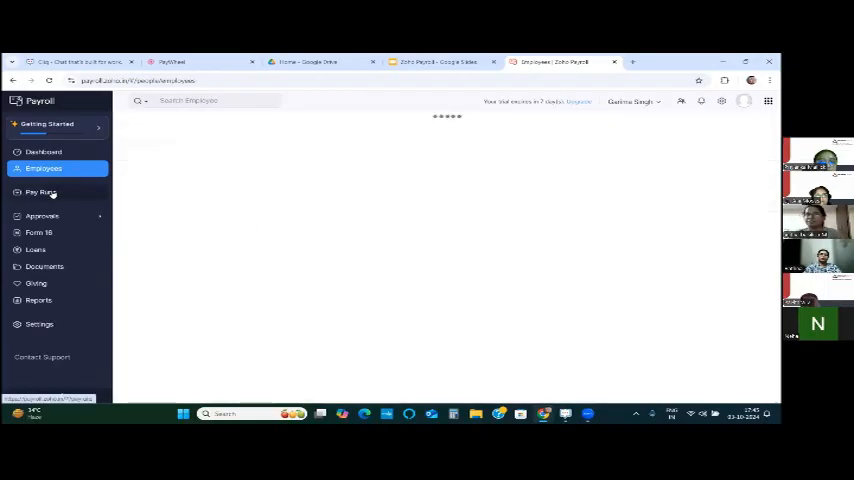
- Visit the Pay Runs, Form 16, Loans and Documents modules in turn
left_click(40, 192)
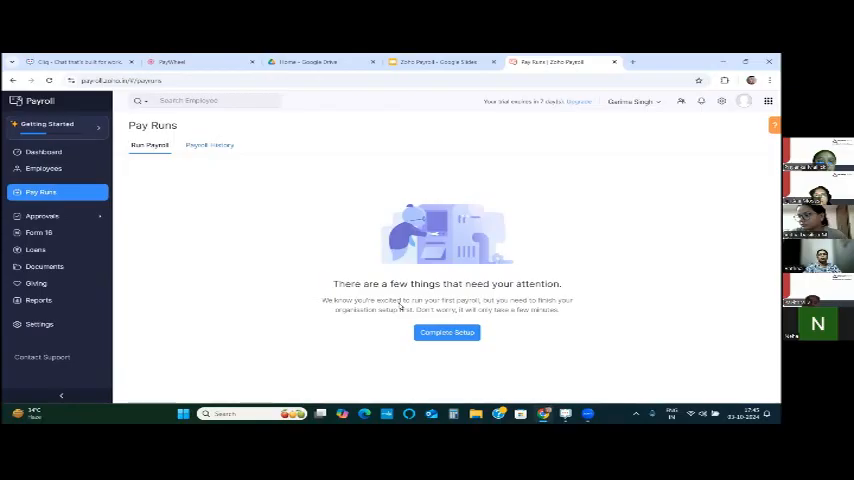
mouse_move(400, 307)
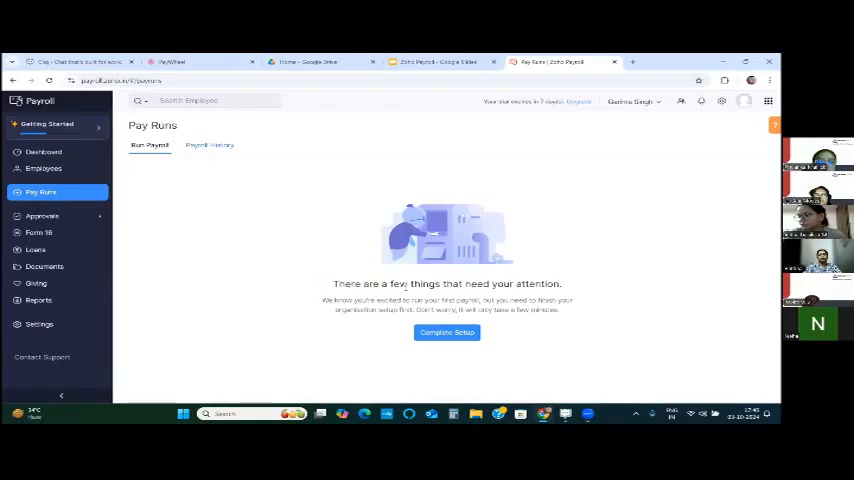
mouse_move(53, 234)
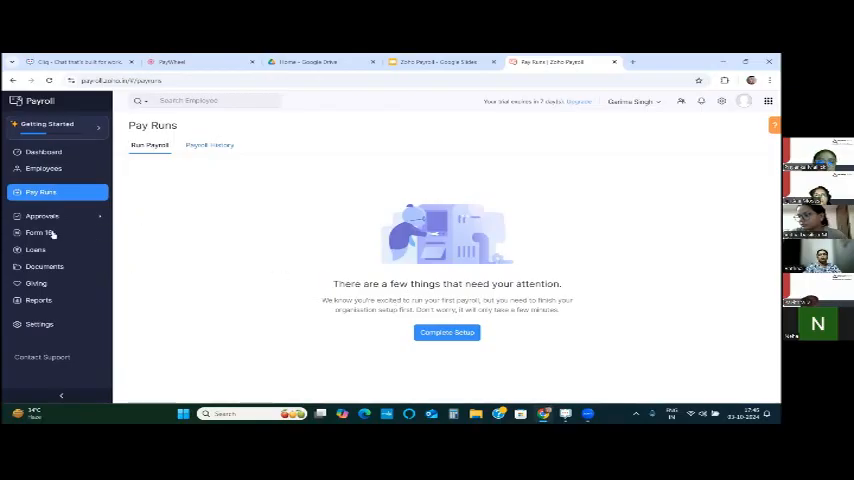
left_click(42, 216)
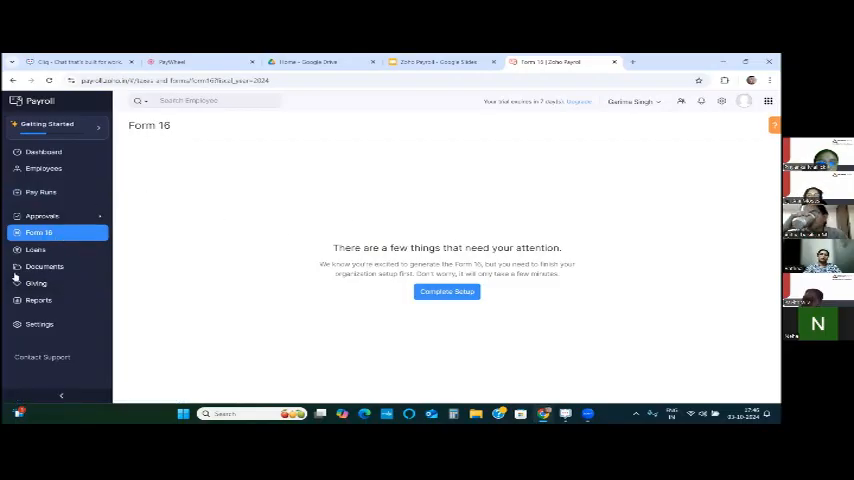
left_click(35, 249)
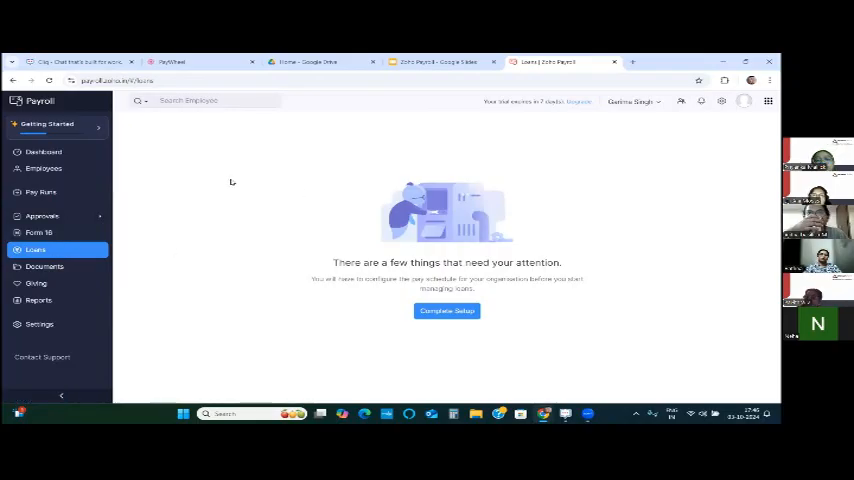
mouse_move(583, 160)
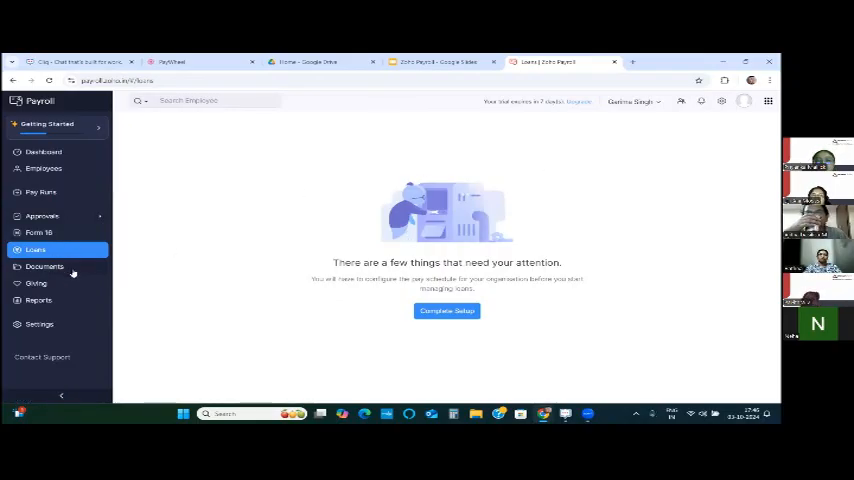
left_click(44, 266)
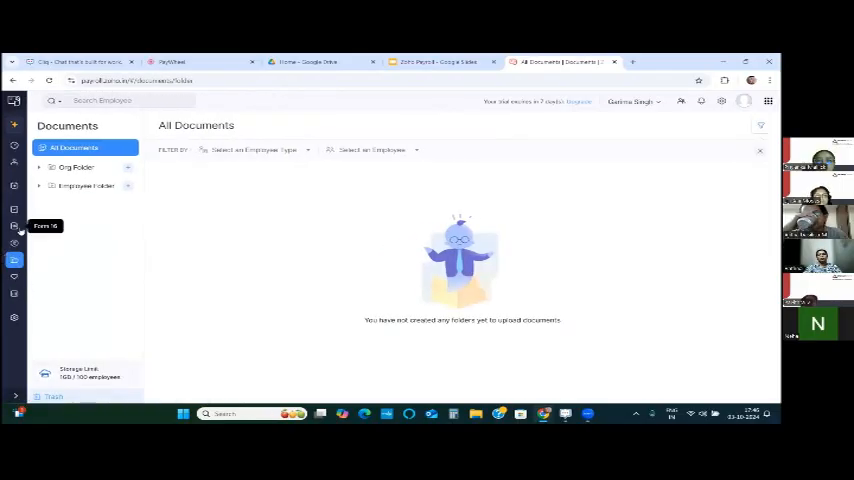
mouse_move(14, 162)
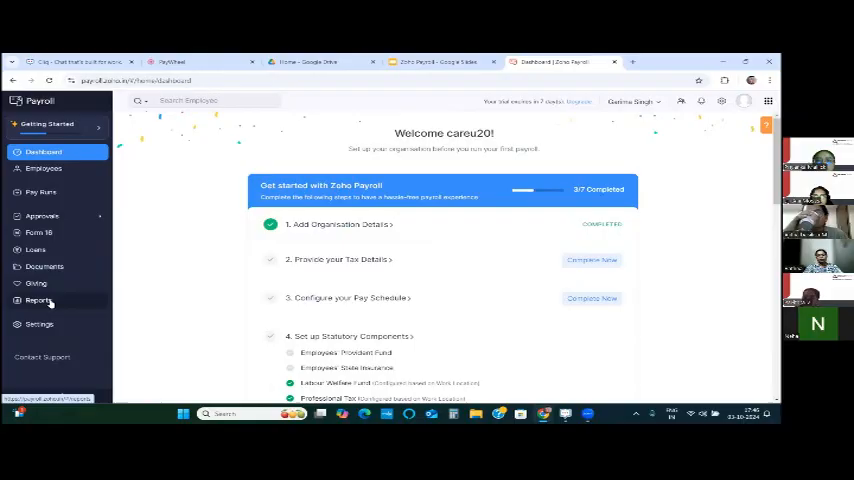
- Browse the payroll, statutory, deduction, loan and activity reports, then return to Dashboard
left_click(38, 300)
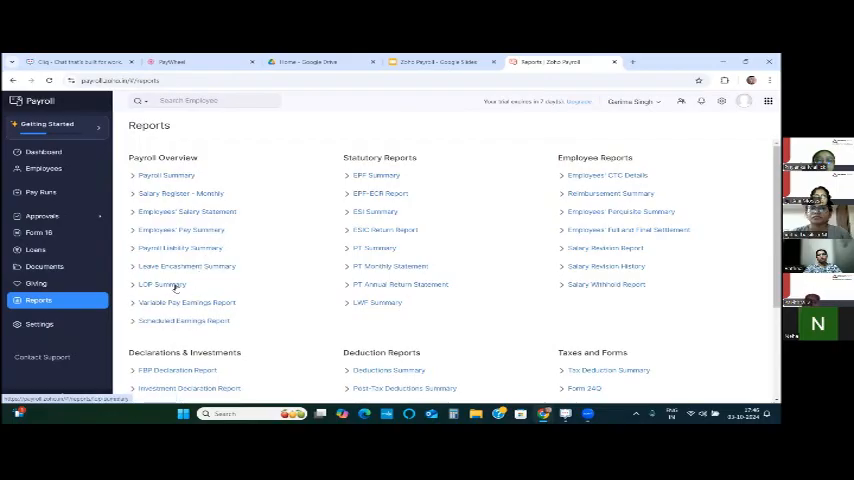
mouse_move(433, 217)
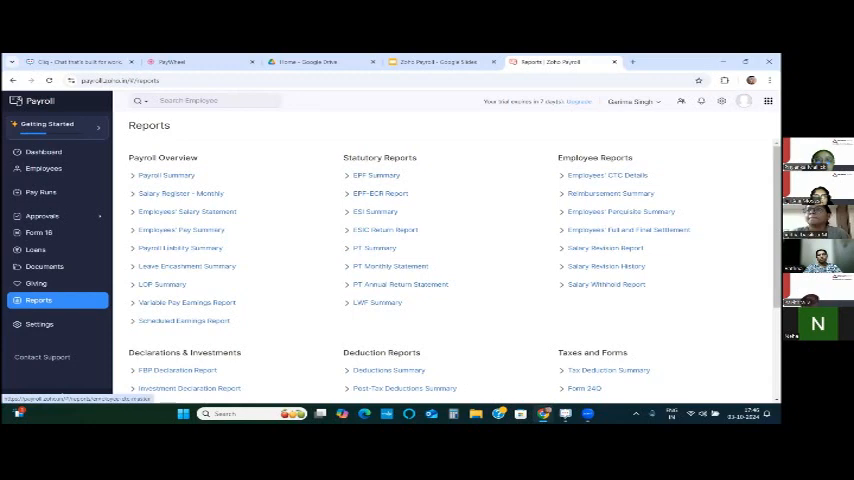
scroll("down", 3)
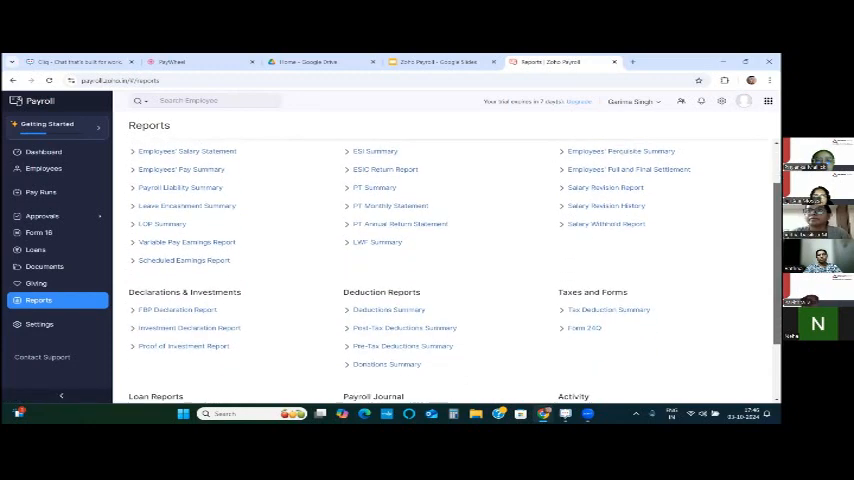
scroll("down", 3)
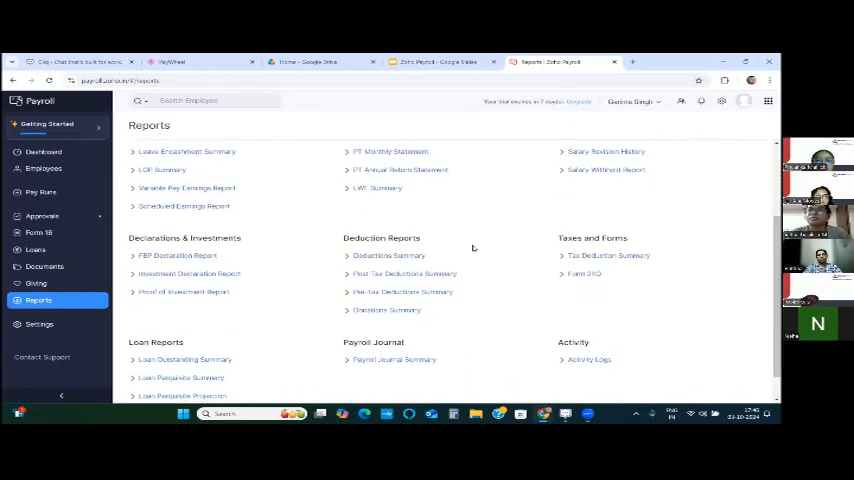
scroll("down", 3)
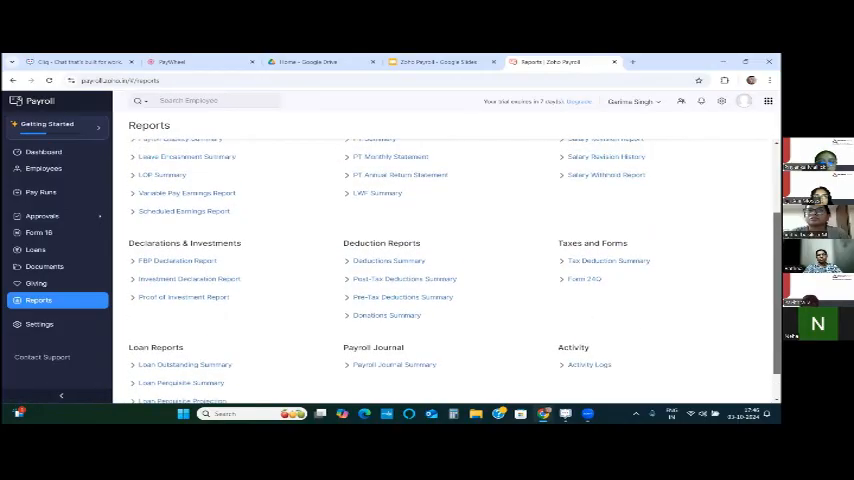
left_click(44, 151)
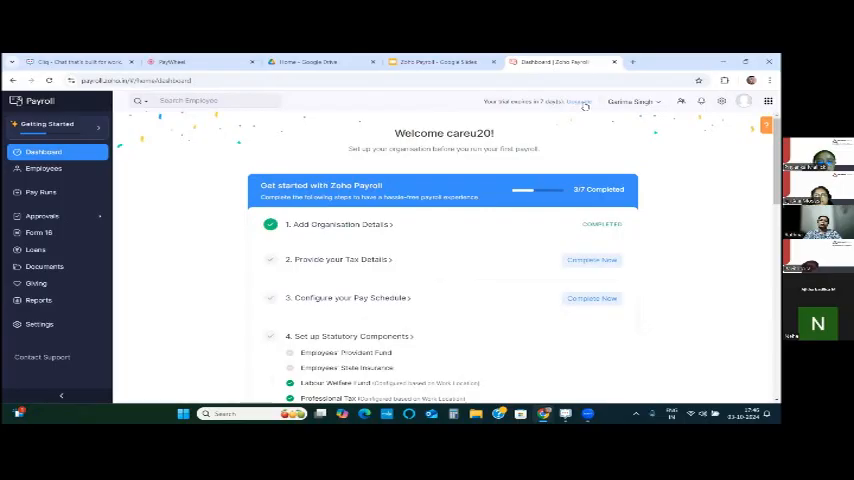
mouse_move(701, 101)
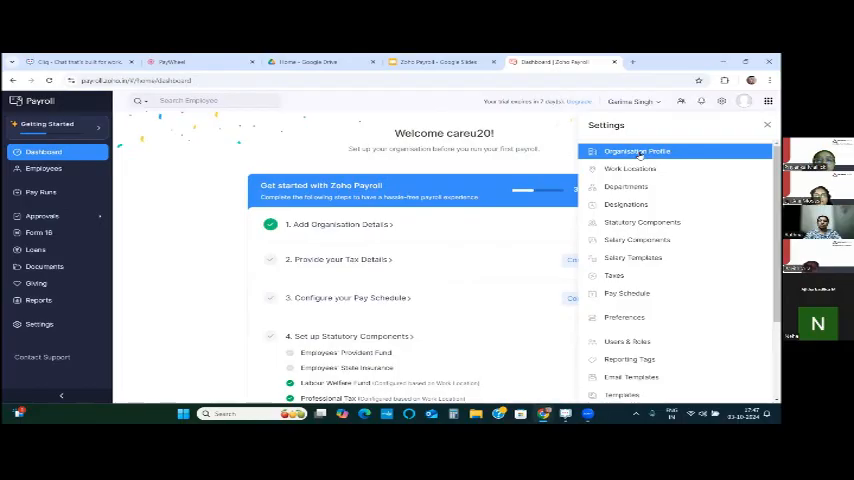
- View Work Locations, Departments, Designations, then Statutory Components with EPF not enabled
left_click(630, 168)
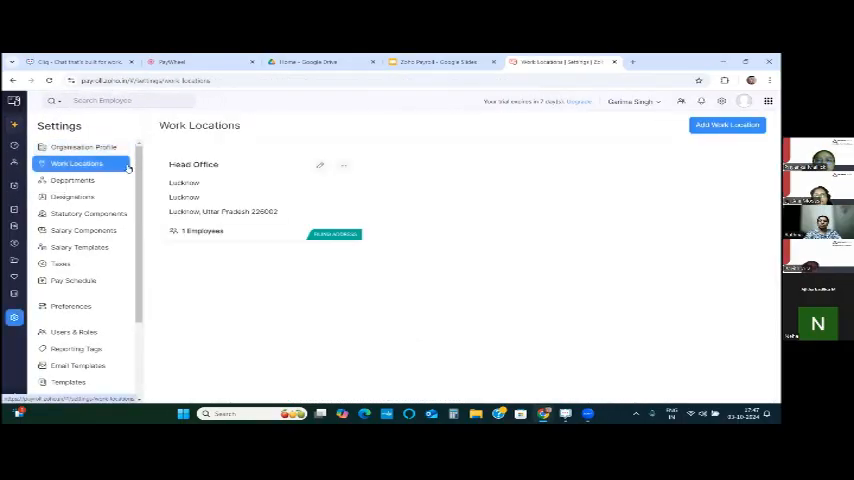
left_click(72, 180)
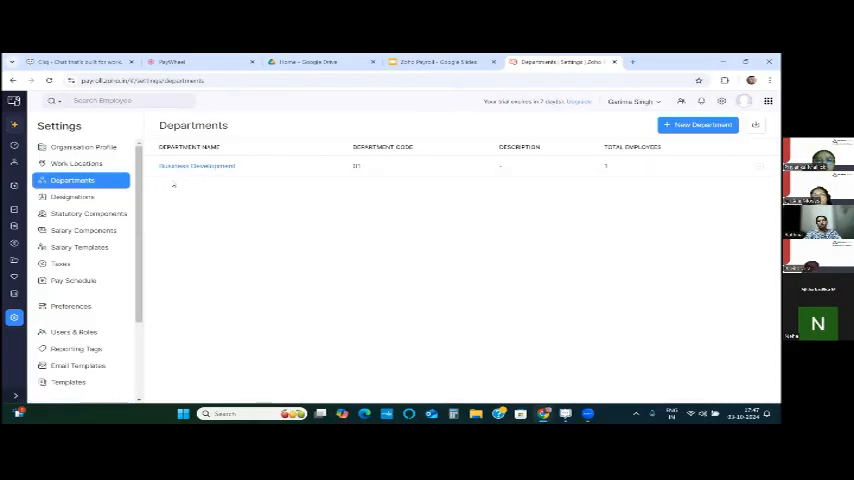
left_click(72, 197)
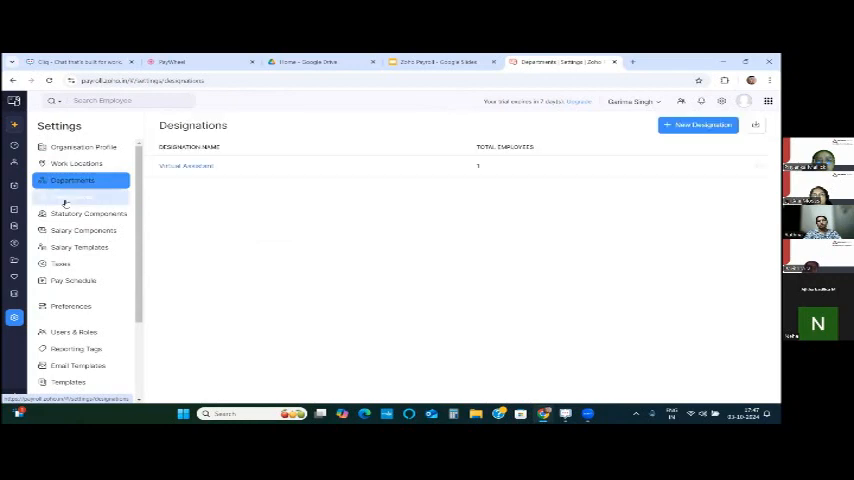
left_click(72, 197)
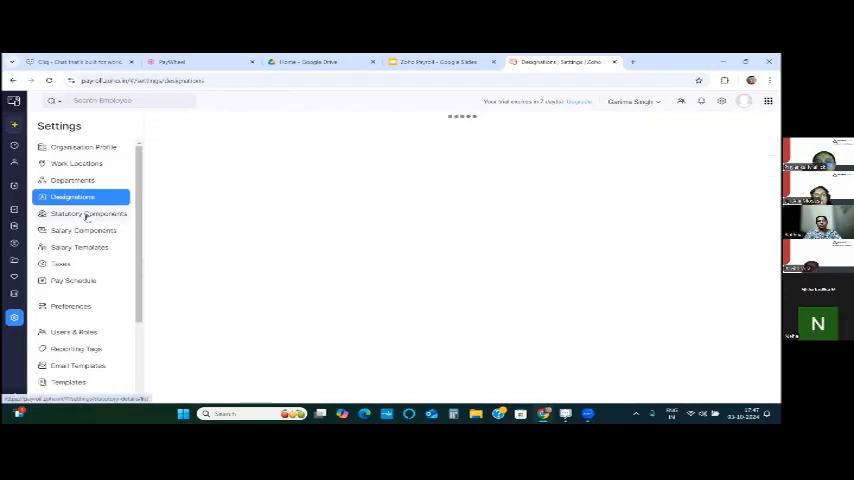
left_click(88, 213)
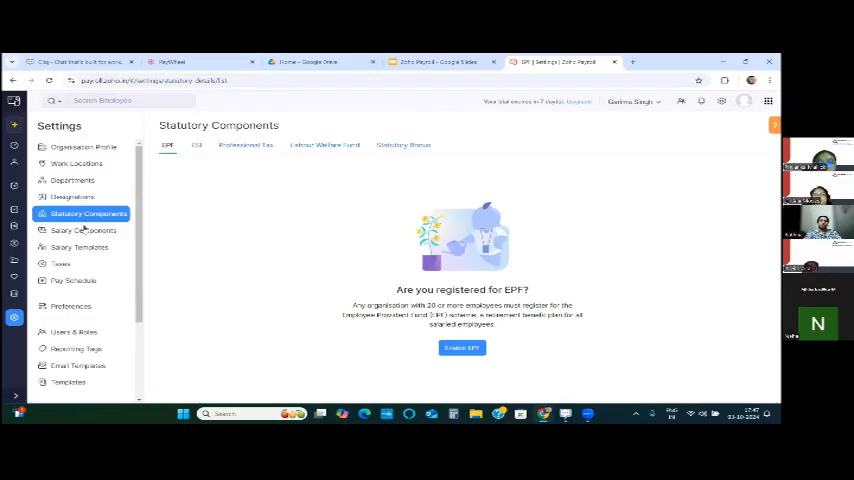
- Review the salary components list, empty salary templates and blank organisation tax details form
left_click(83, 230)
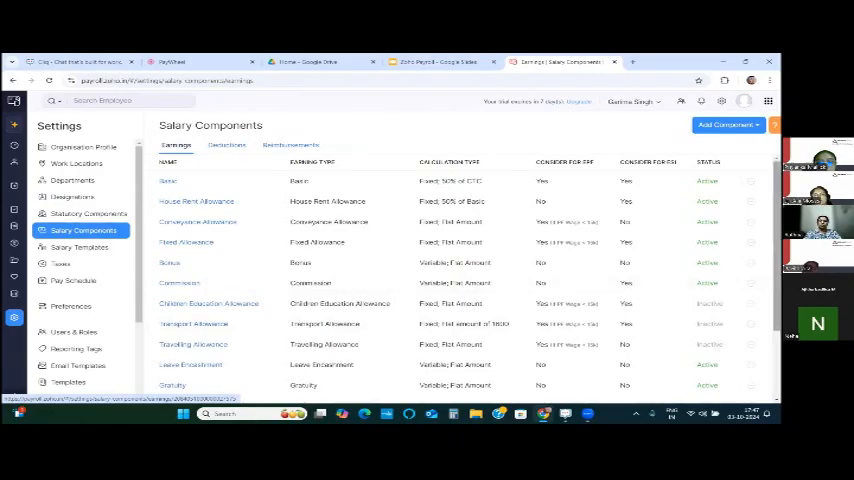
scroll("down", 3)
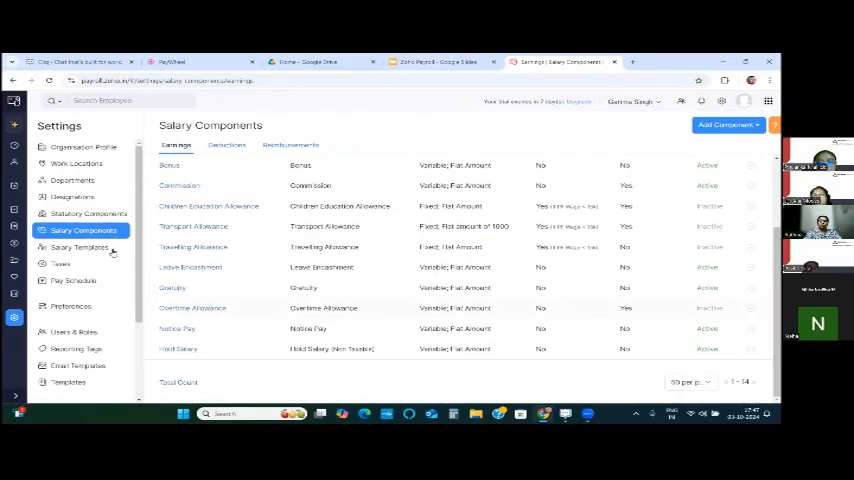
left_click(79, 247)
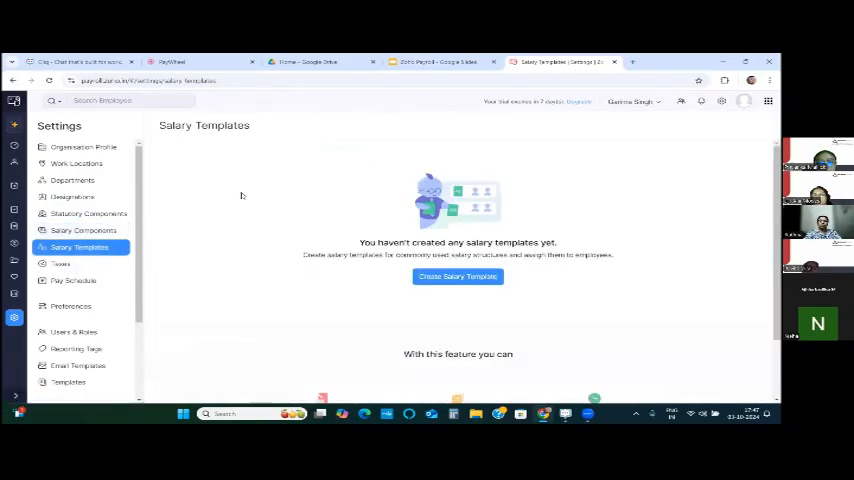
mouse_move(458, 277)
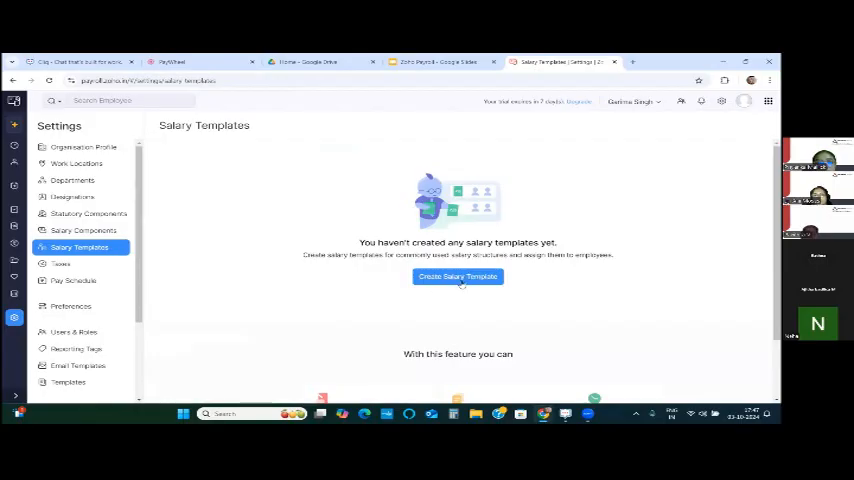
left_click(61, 263)
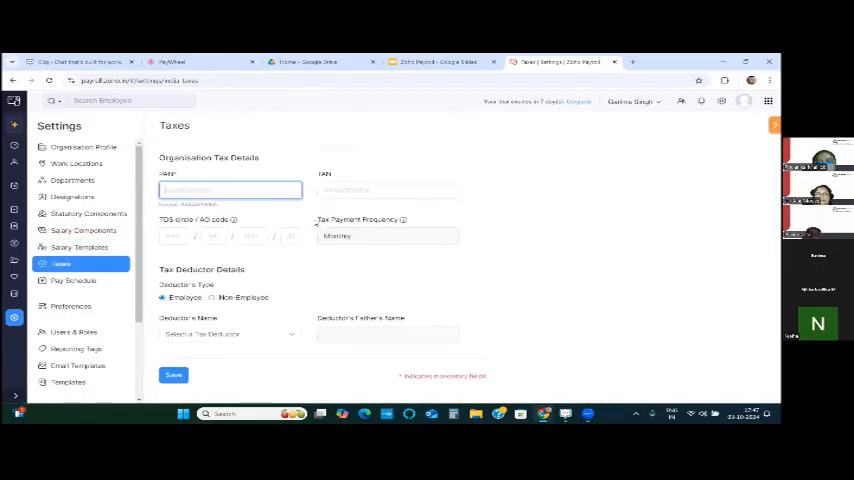
left_click(388, 190)
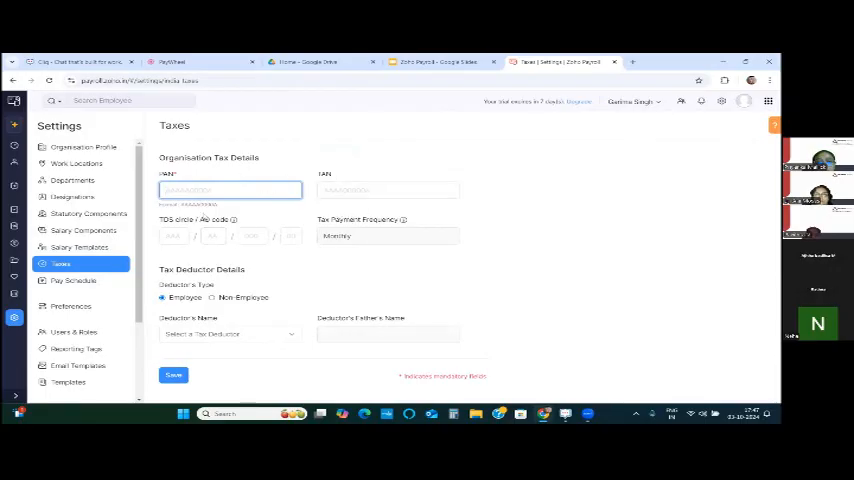
left_click(73, 280)
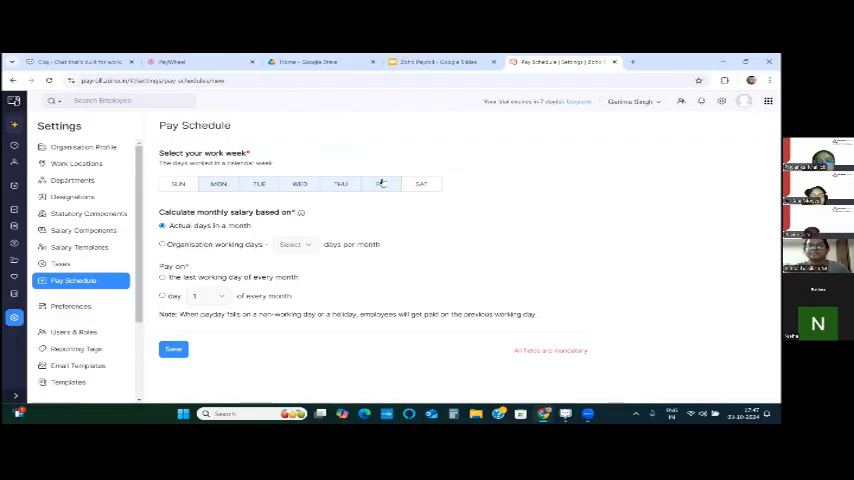
- Set the pay schedule's Pay on option to day 1 of every month
left_click(380, 183)
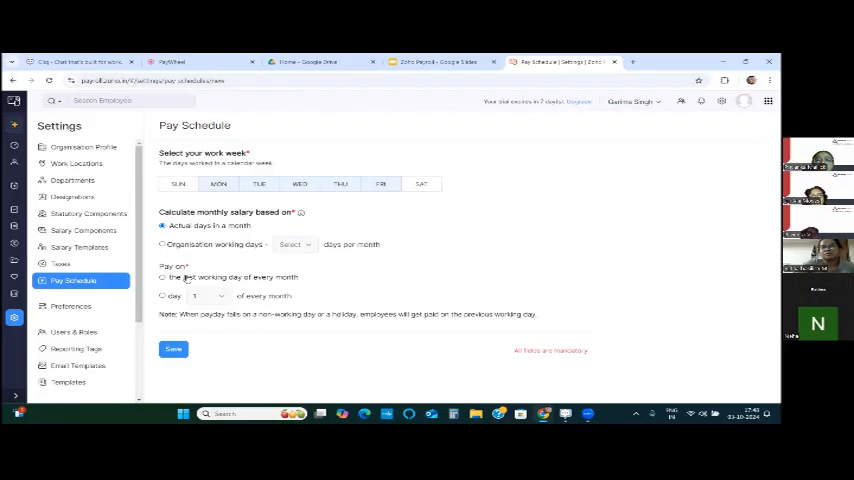
left_click(162, 277)
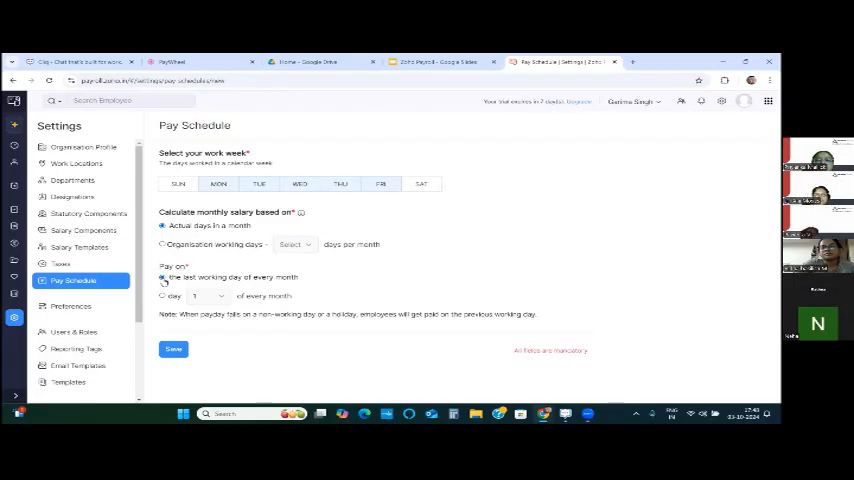
left_click(162, 295)
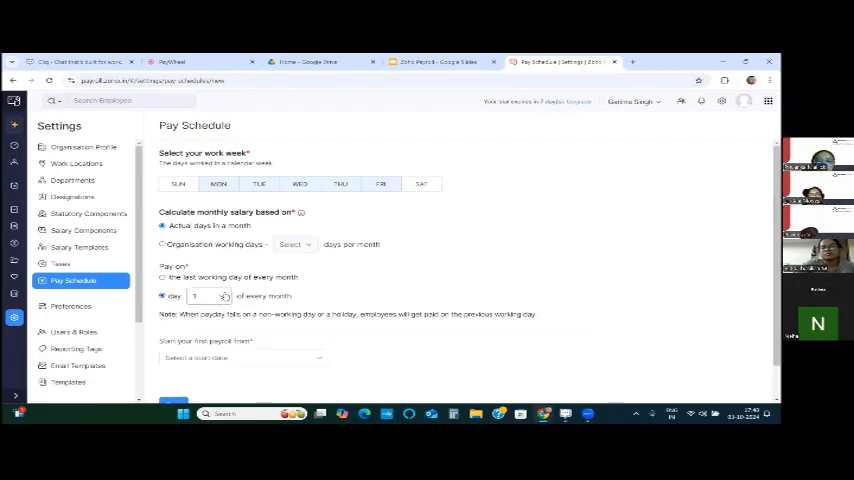
left_click(210, 295)
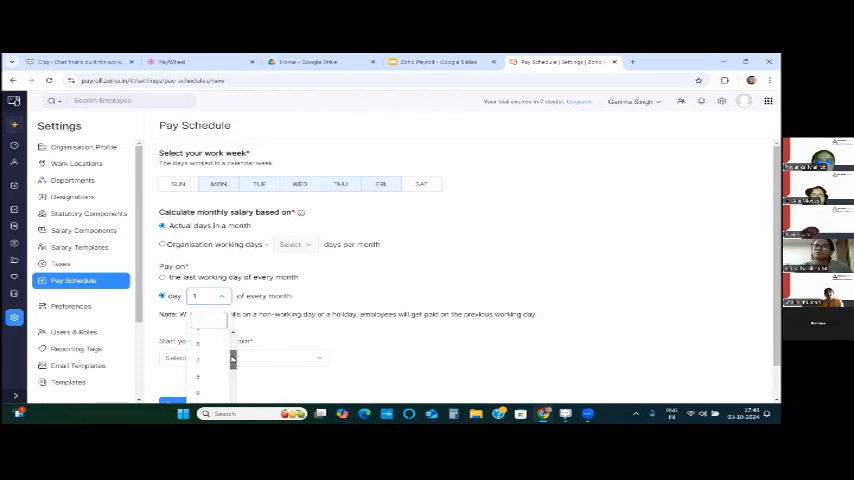
left_click(629, 263)
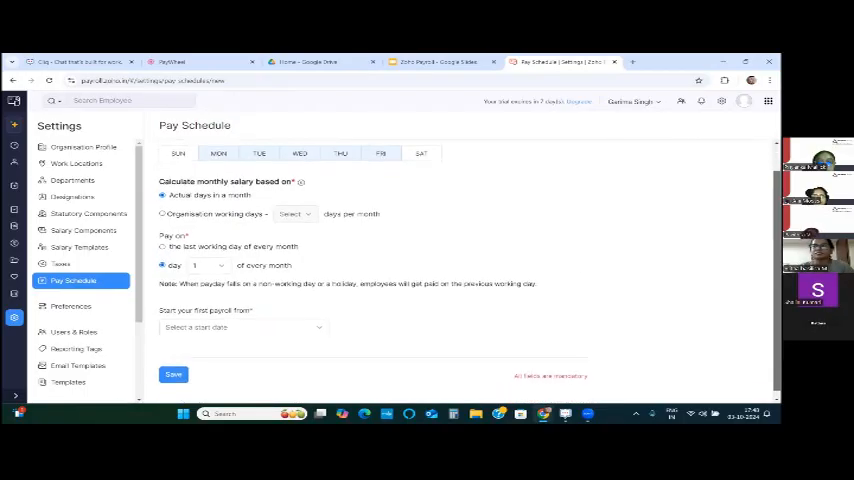
left_click(240, 320)
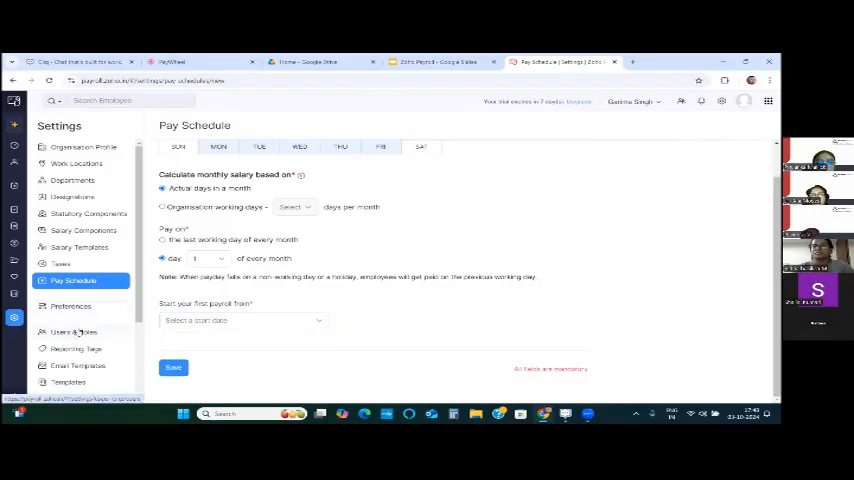
- Look through Users & Roles, Email Templates and the Regular Payslip templates
left_click(75, 331)
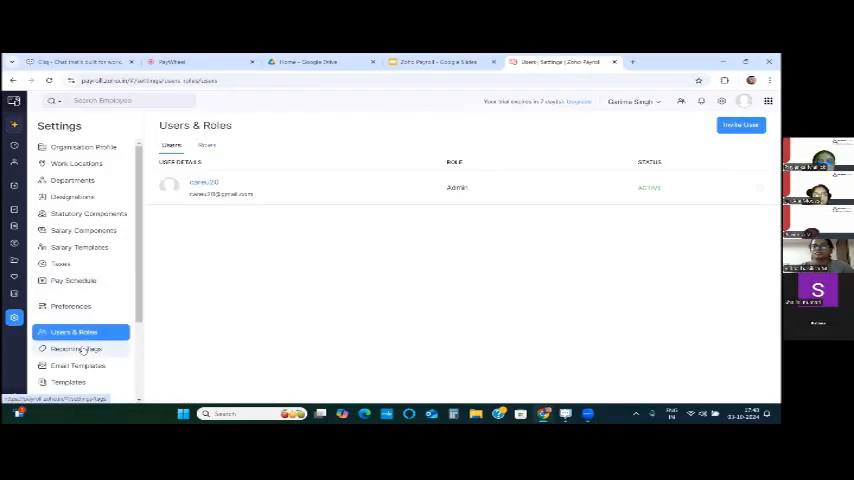
left_click(78, 365)
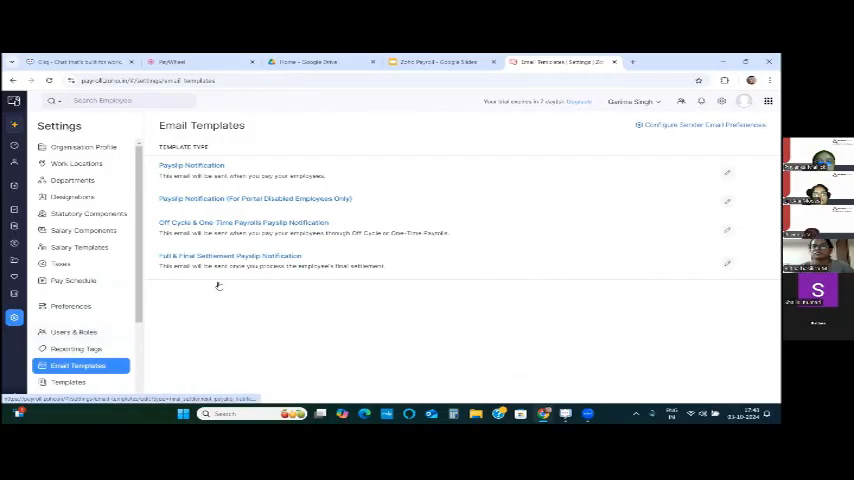
left_click(69, 382)
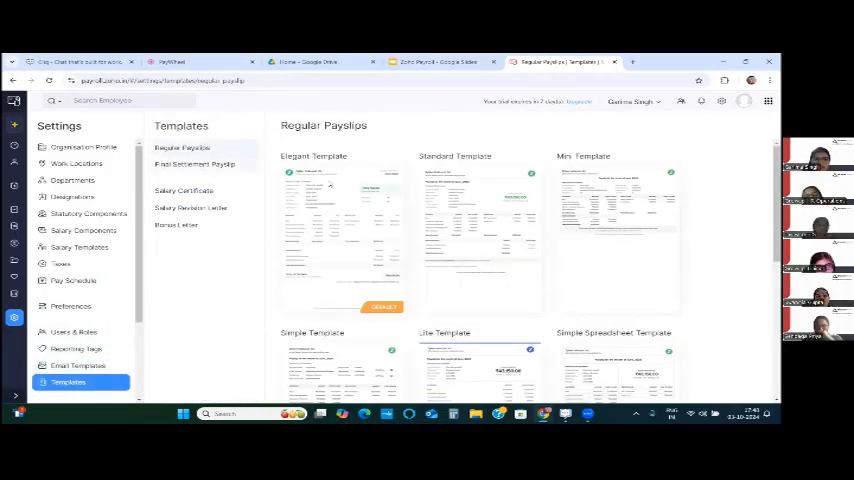
mouse_move(342, 240)
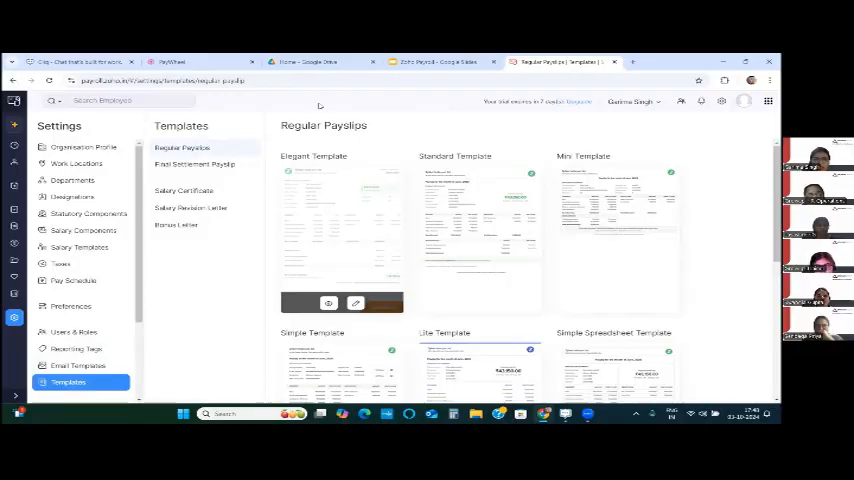
scroll("down", 3)
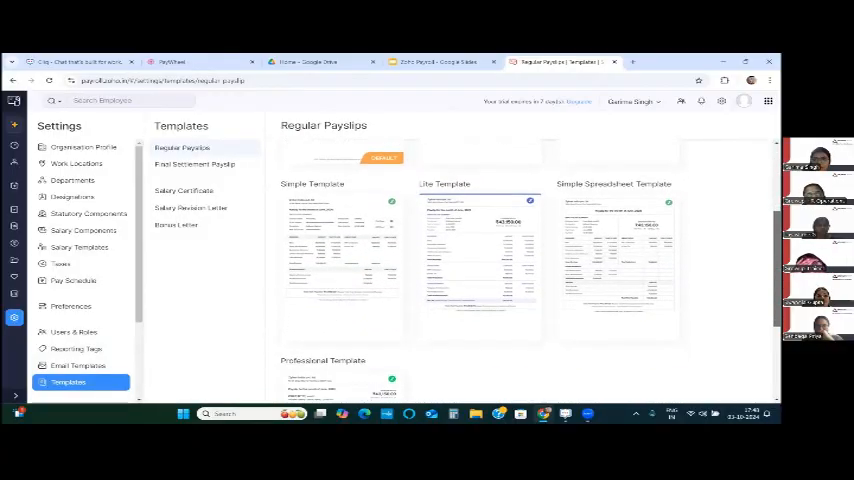
scroll("down", 3)
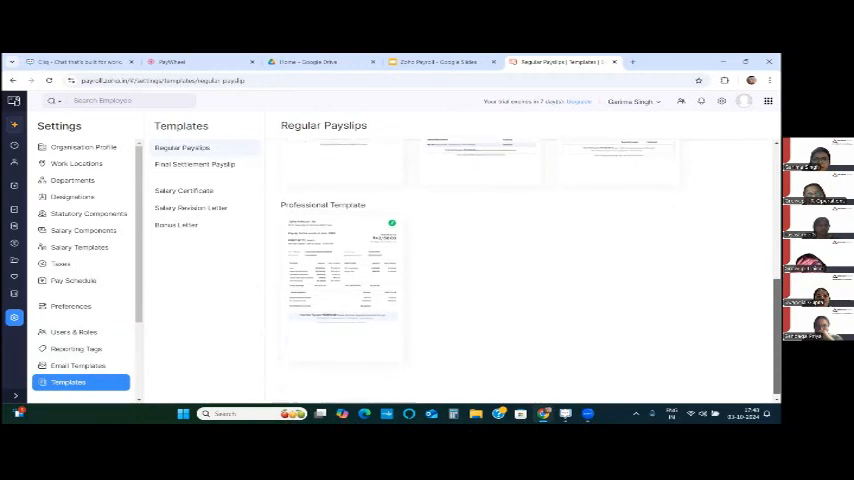
- View the Final Settlement Payslip, Salary Certificate, Salary Revision Letter and Bonus Letter templates
left_click(194, 164)
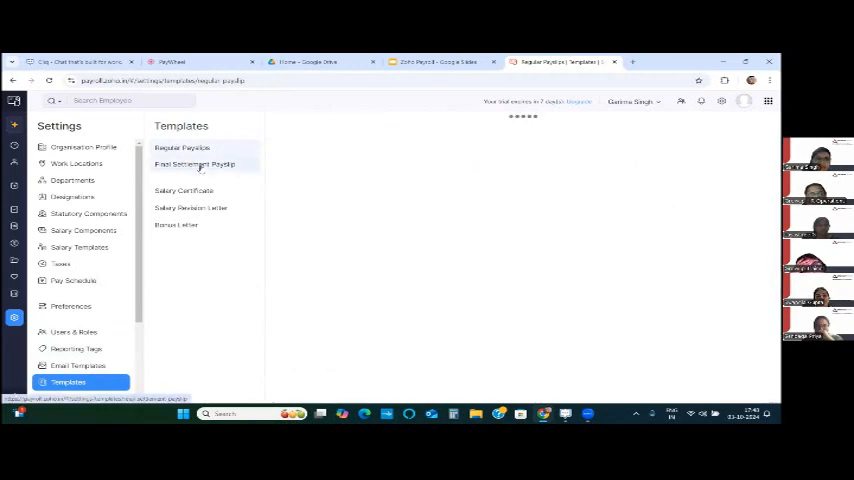
left_click(194, 164)
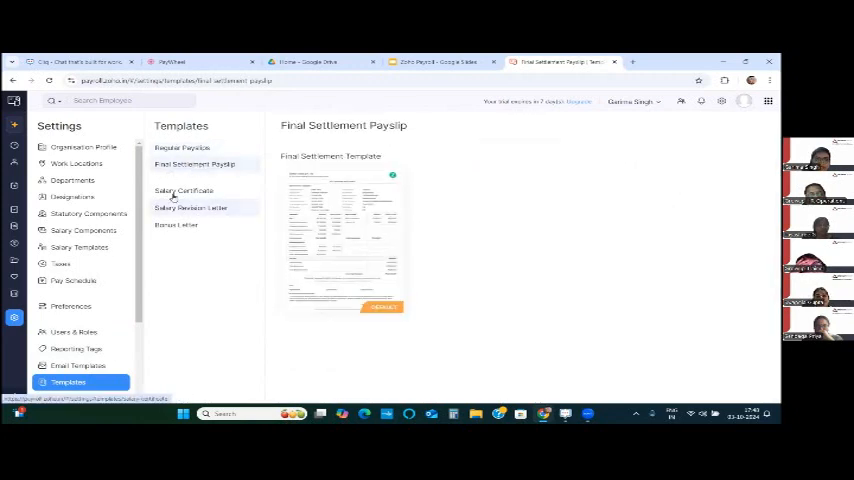
left_click(184, 190)
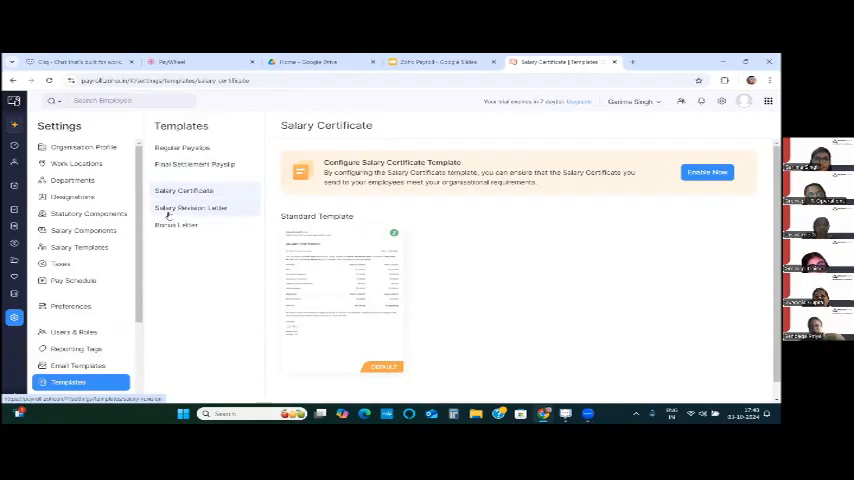
left_click(176, 224)
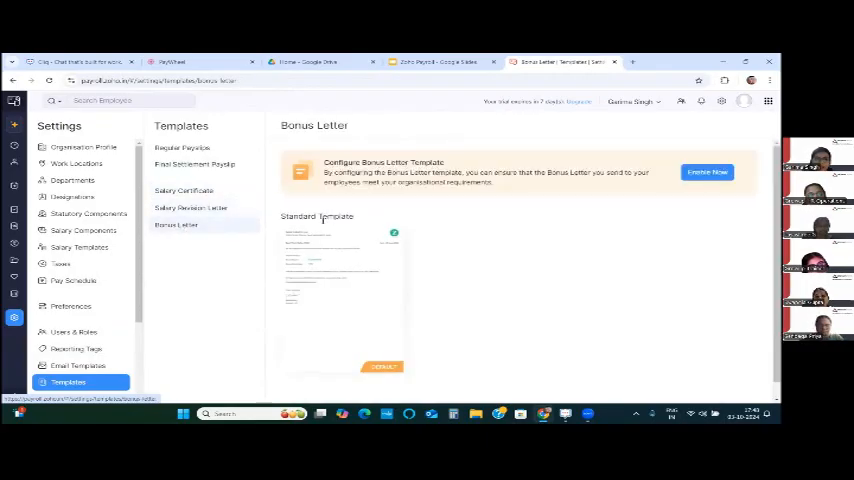
scroll("down", 3)
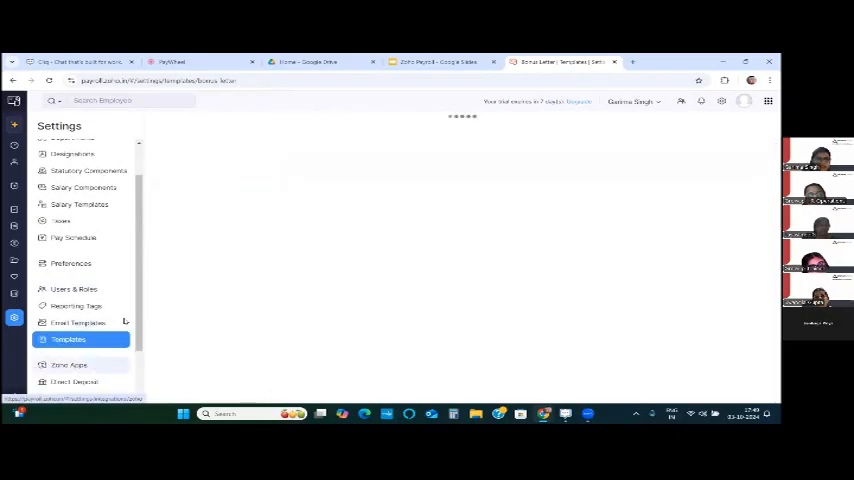
- Open Zoho Apps and browse the People, Books, Expense and Analytics integrations
left_click(69, 364)
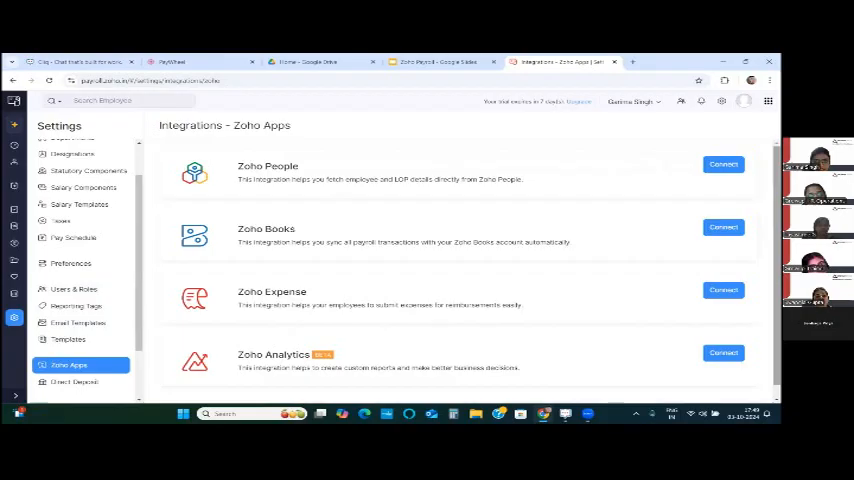
scroll("up", 3)
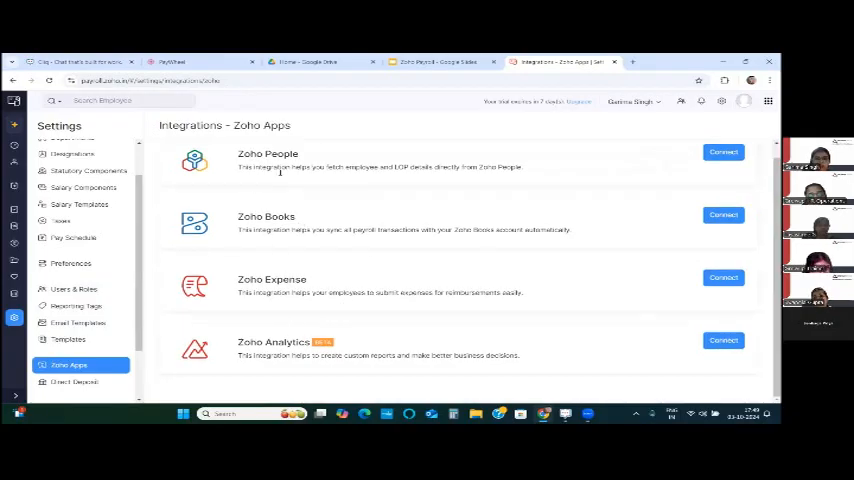
mouse_move(341, 182)
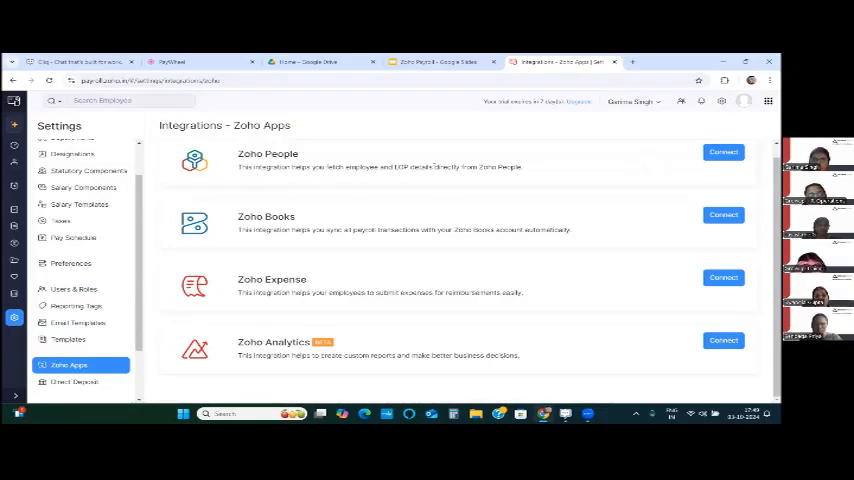
mouse_move(514, 173)
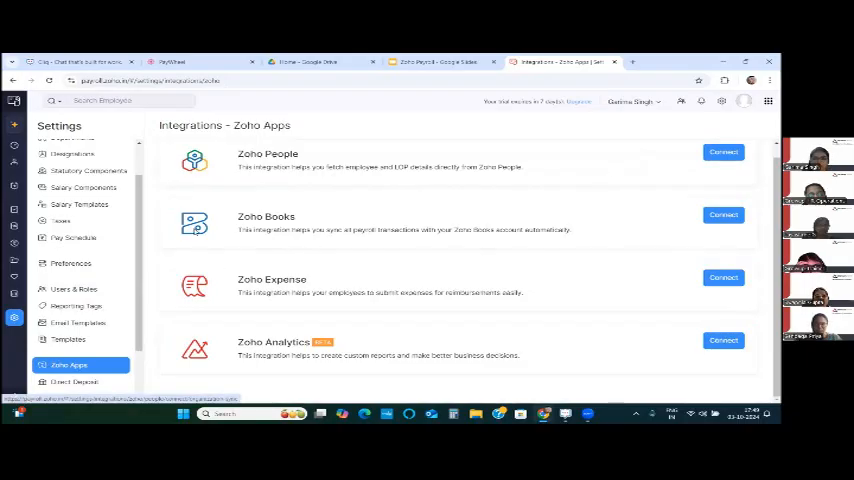
mouse_move(457, 179)
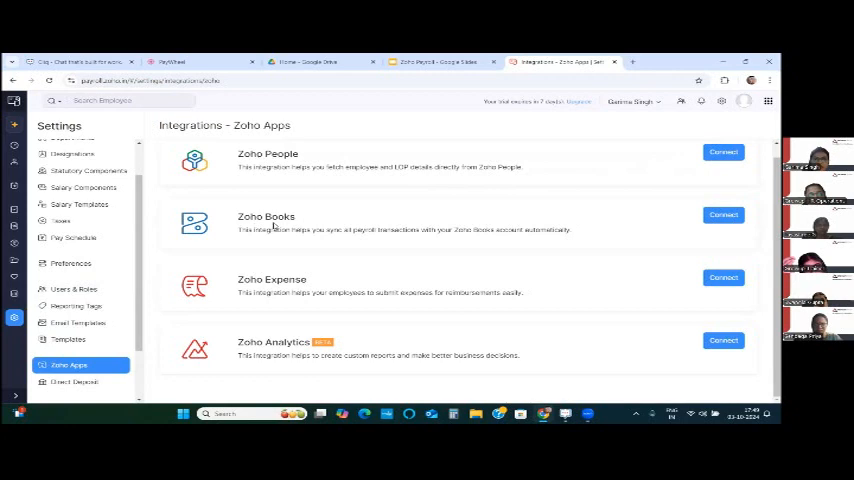
mouse_move(347, 243)
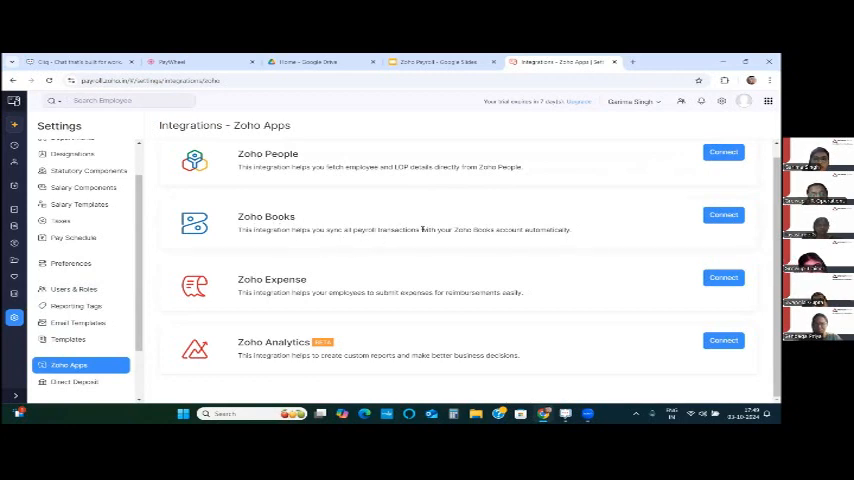
mouse_move(502, 252)
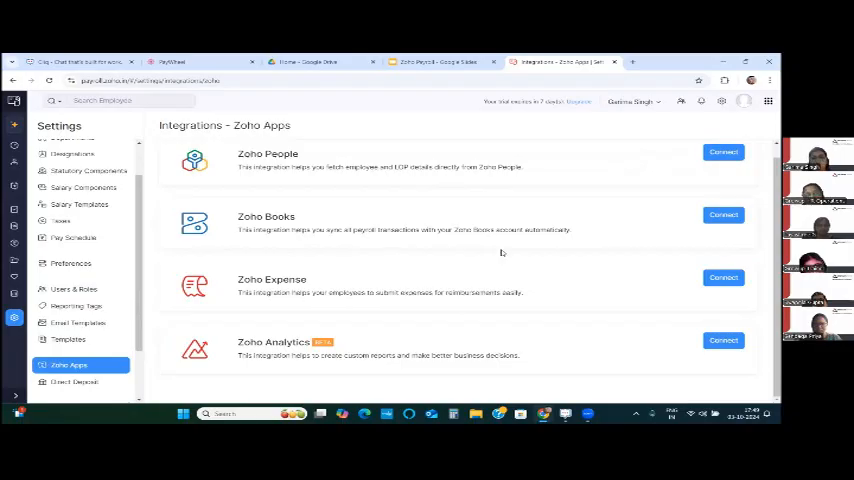
mouse_move(360, 275)
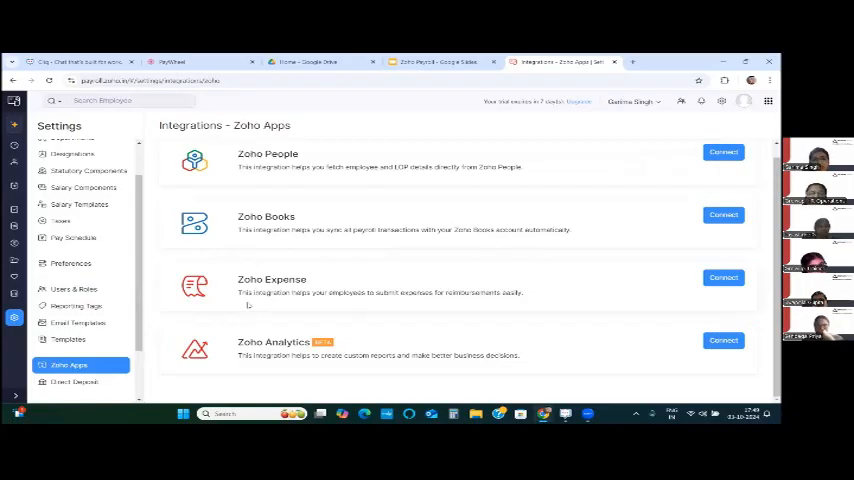
mouse_move(363, 303)
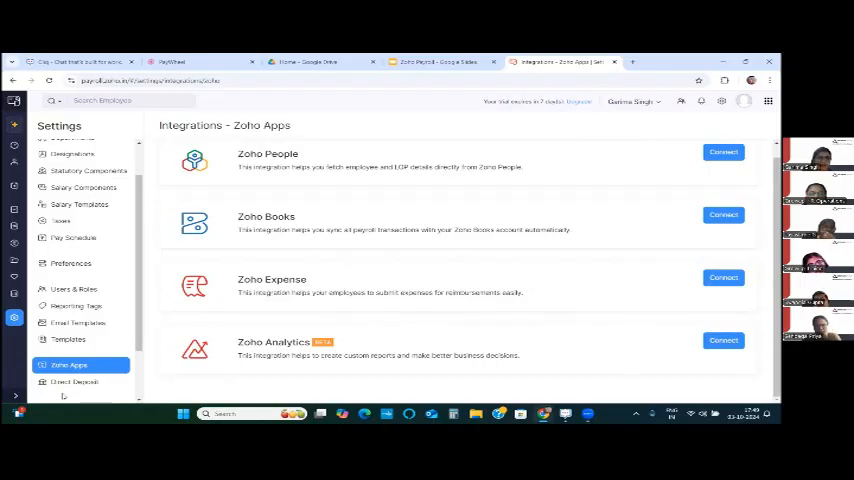
scroll("down", 3)
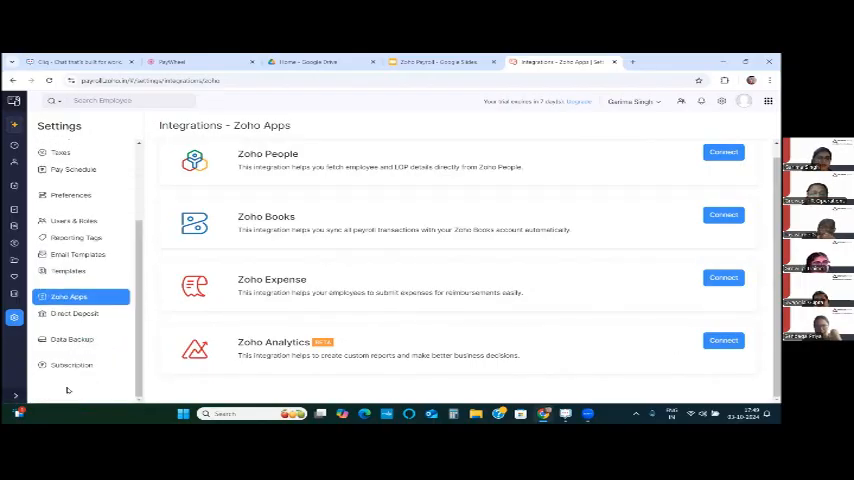
- Open Data Backup, which shows no backups made yet
left_click(72, 339)
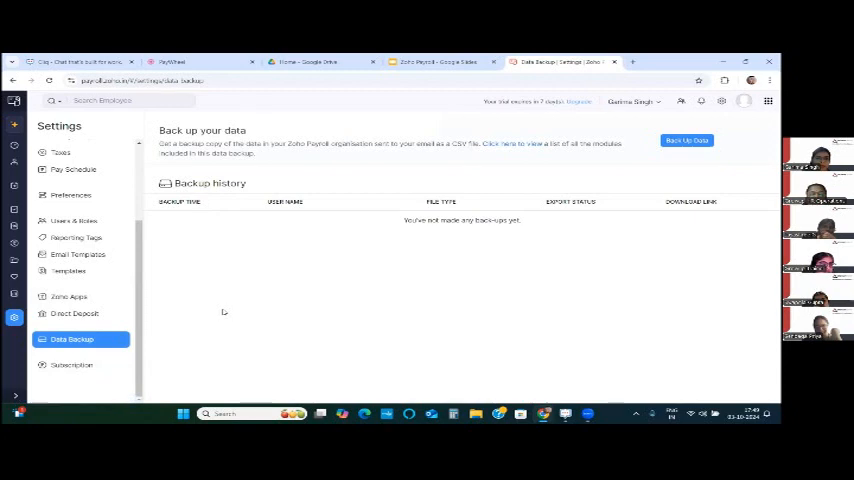
left_click(71, 365)
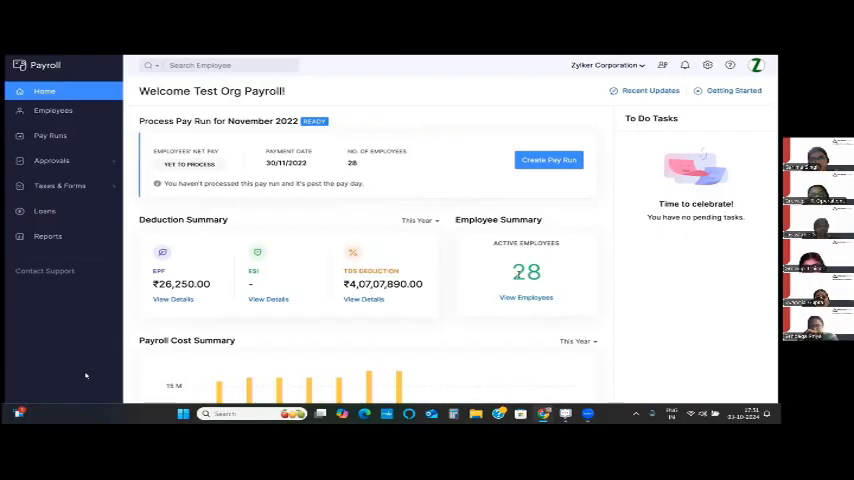
- Scroll the Test Org dashboard to deduction totals, 28 active employees and payroll cost chart
scroll("down", 3)
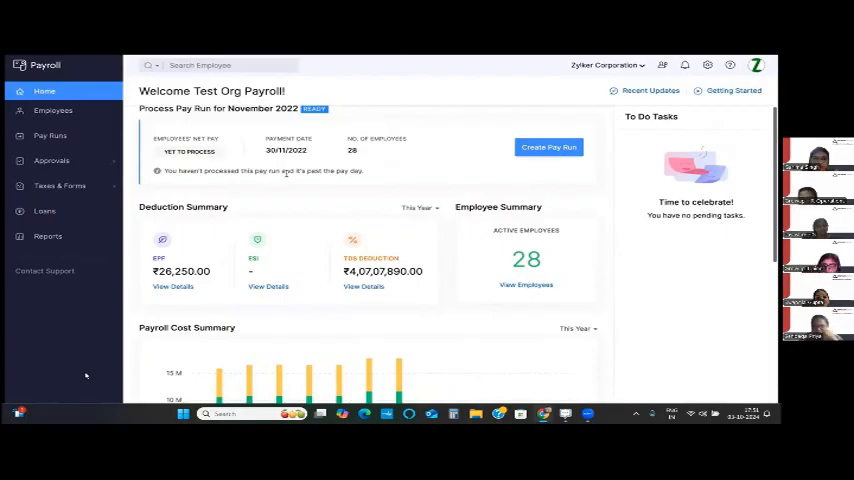
- Browse the demo org's active employees, pay runs and overdue TDS liabilities, then open Reports
left_click(53, 110)
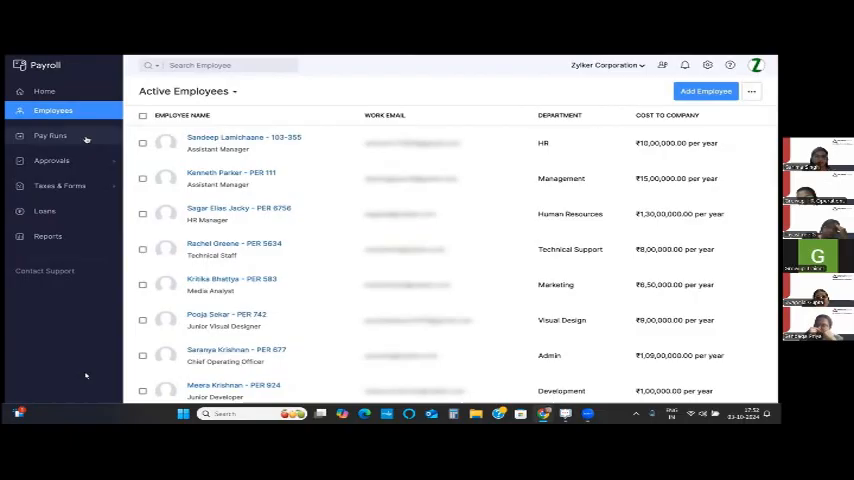
left_click(50, 135)
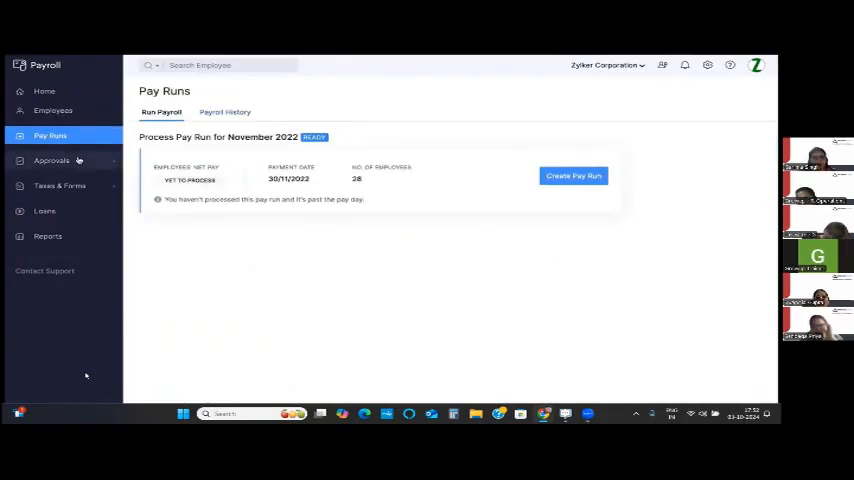
left_click(51, 160)
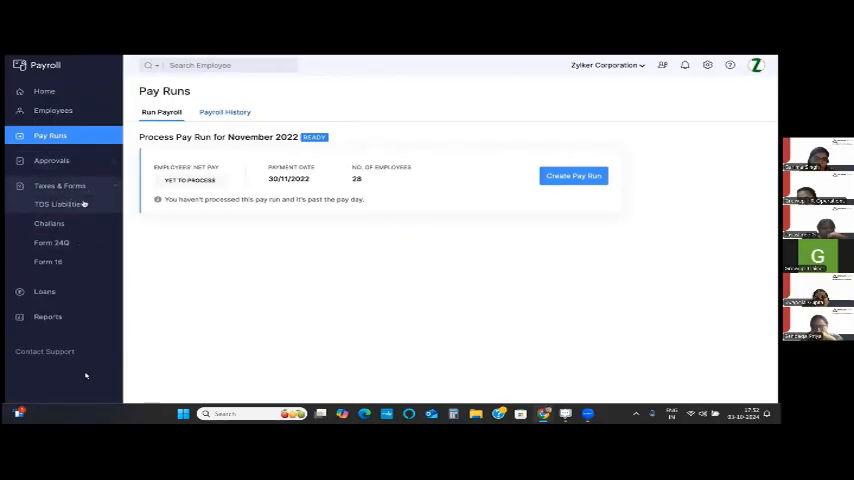
left_click(62, 204)
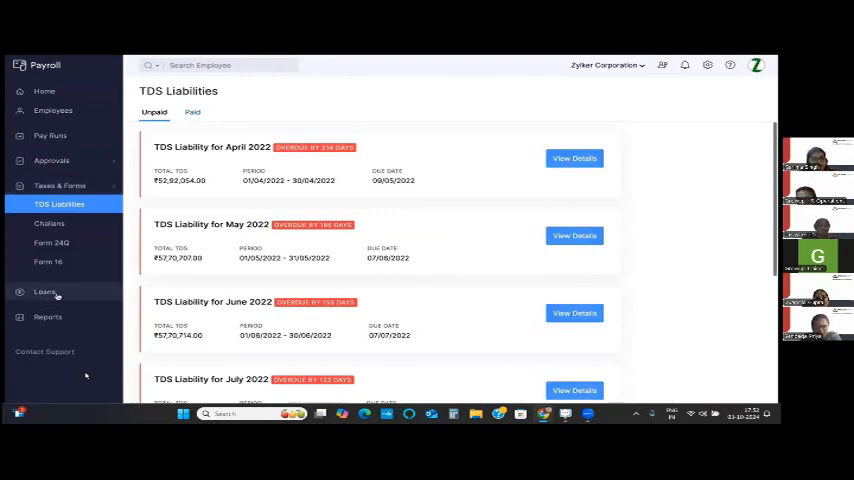
left_click(45, 291)
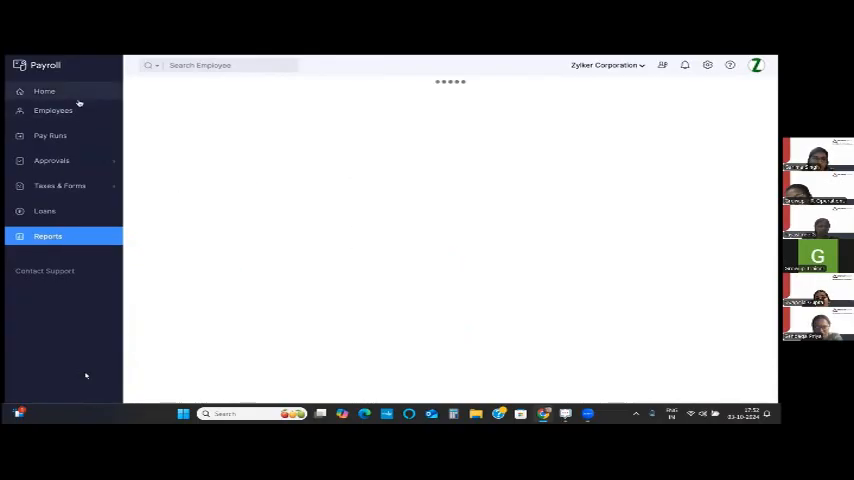
- Open Organisation Profile settings and scroll through its name, location, filing address and contact details
left_click(44, 91)
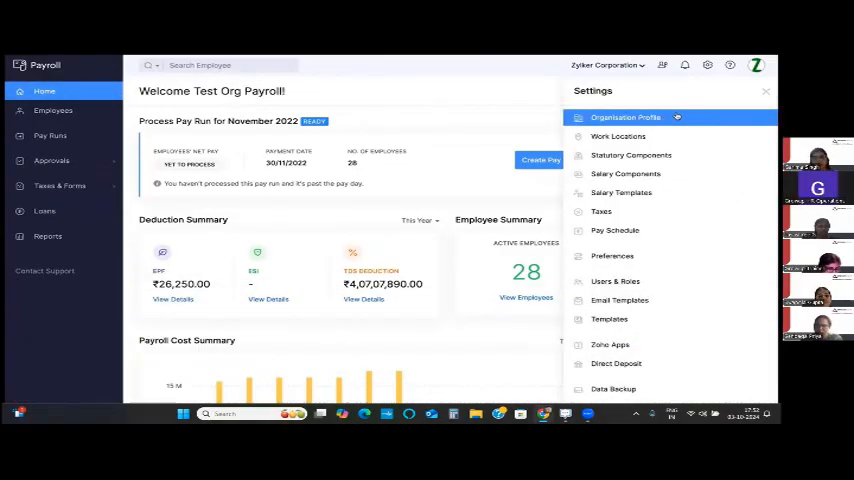
left_click(625, 117)
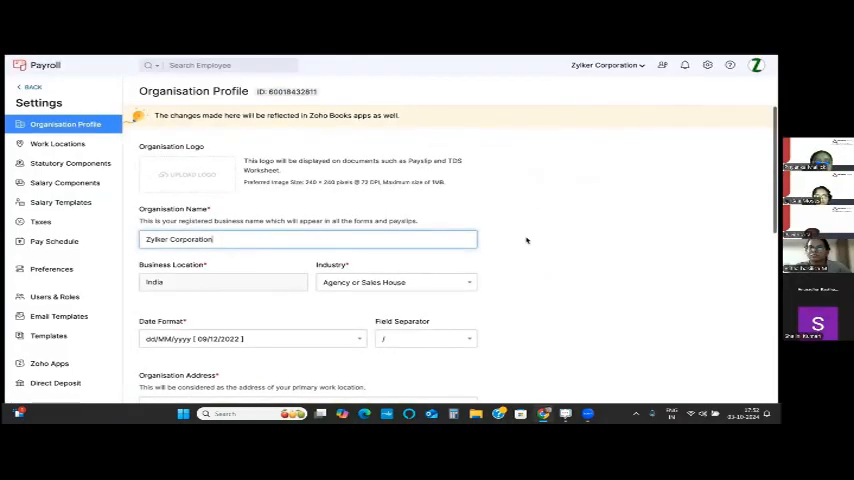
scroll("down", 3)
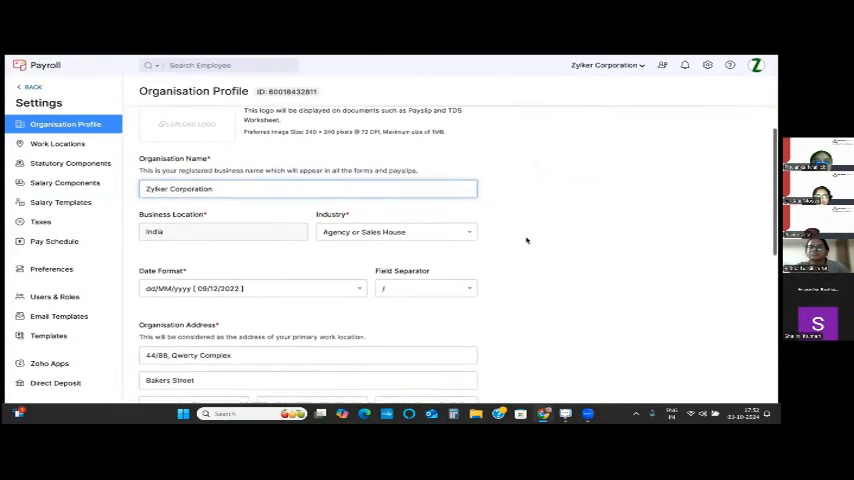
scroll("down", 3)
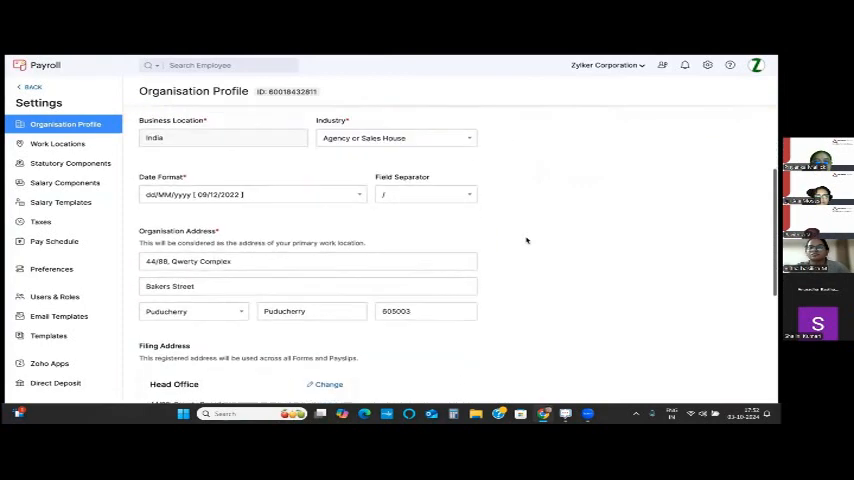
scroll("down", 3)
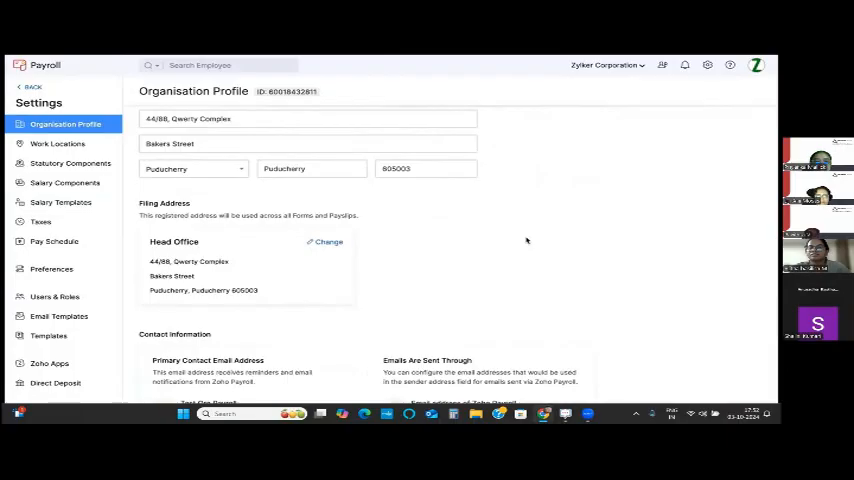
scroll("down", 3)
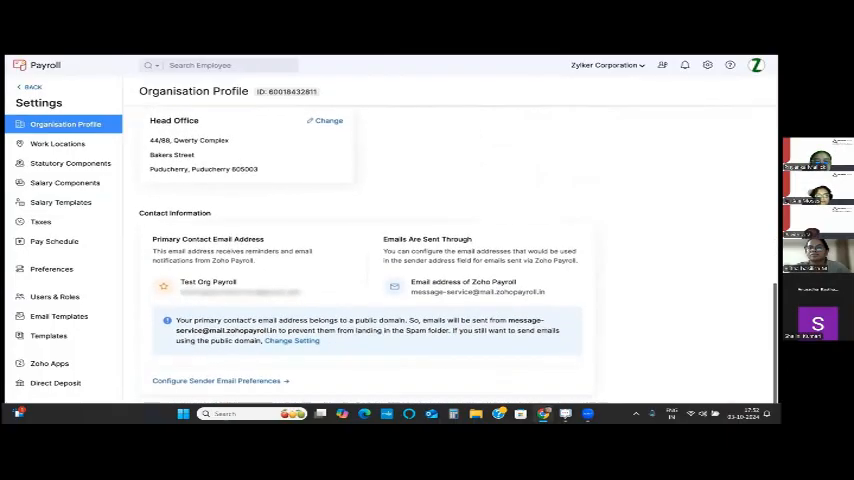
scroll("down", 3)
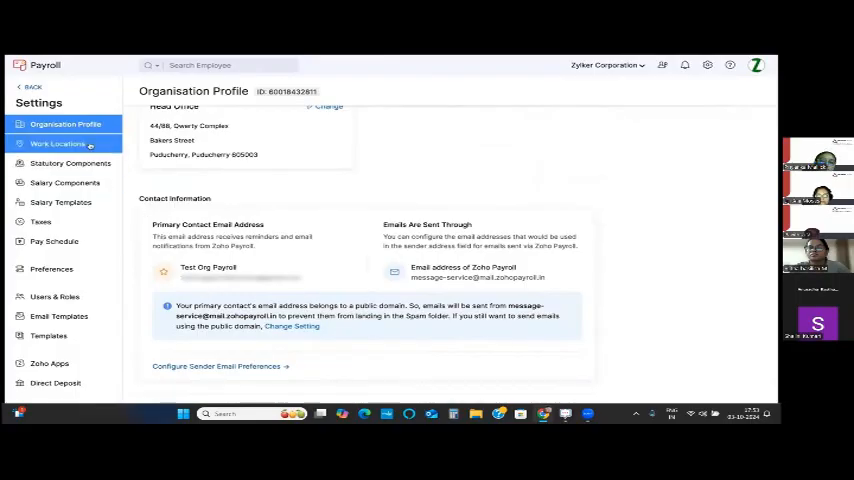
- View the work locations list, then open Statutory Components to see the EPF details
left_click(58, 143)
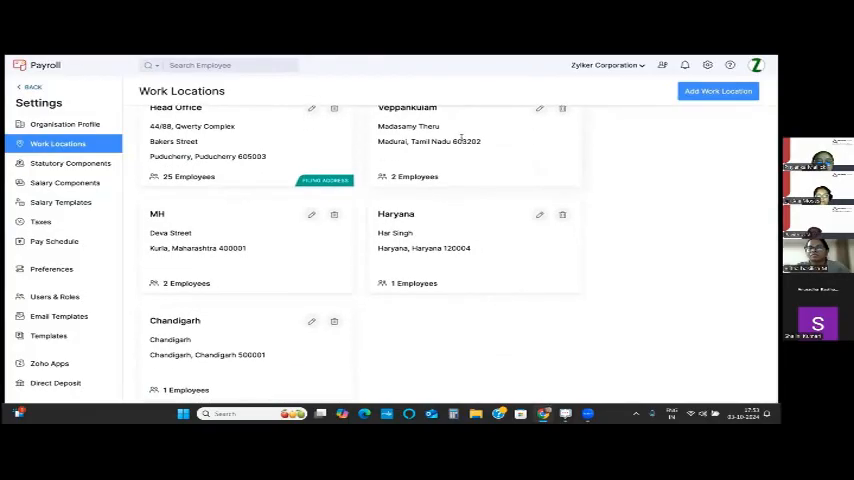
mouse_move(225, 140)
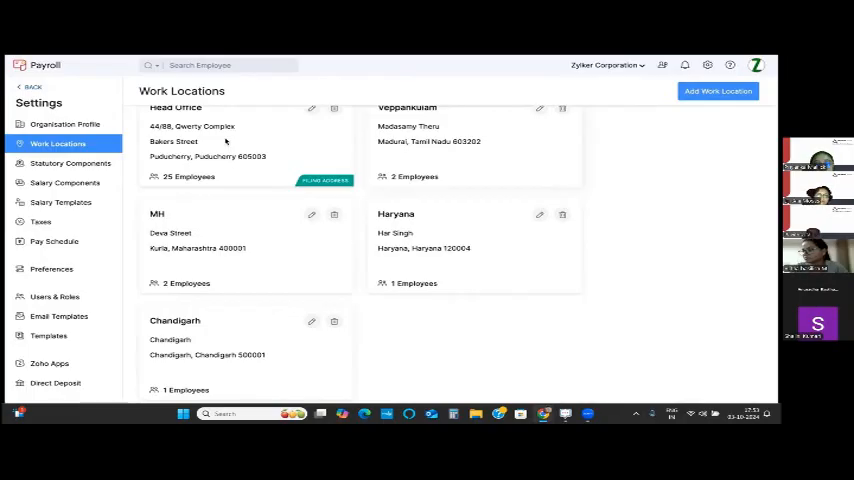
left_click(70, 163)
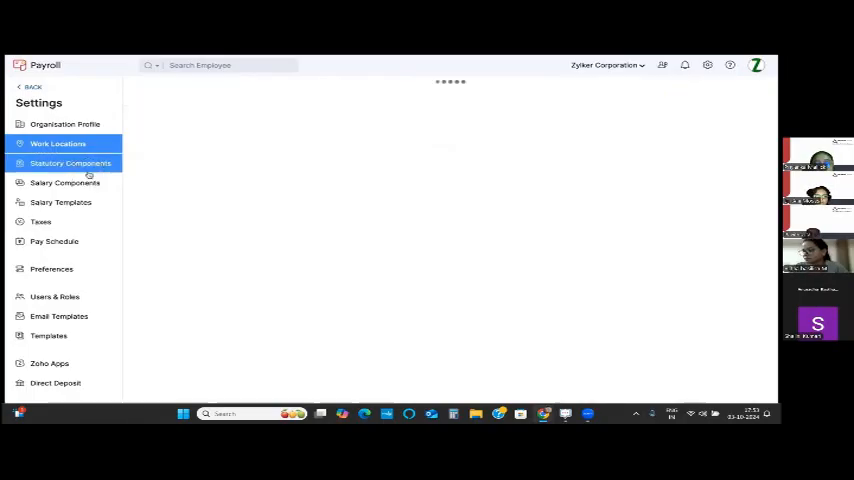
left_click(70, 163)
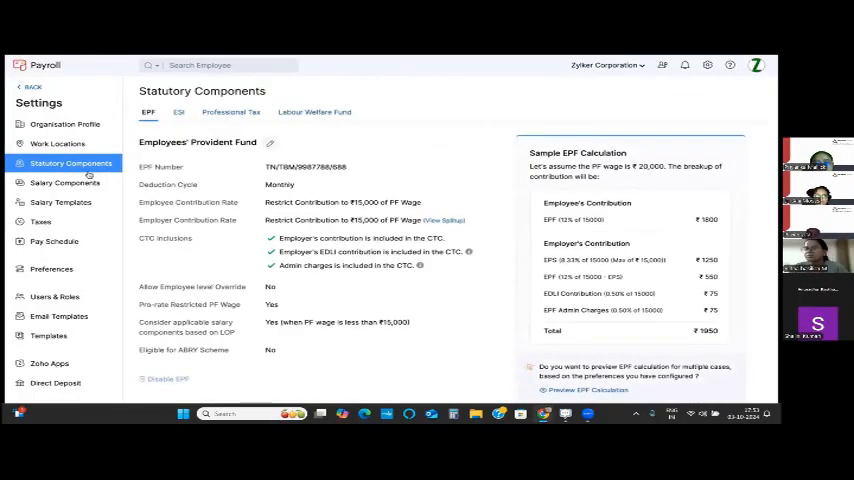